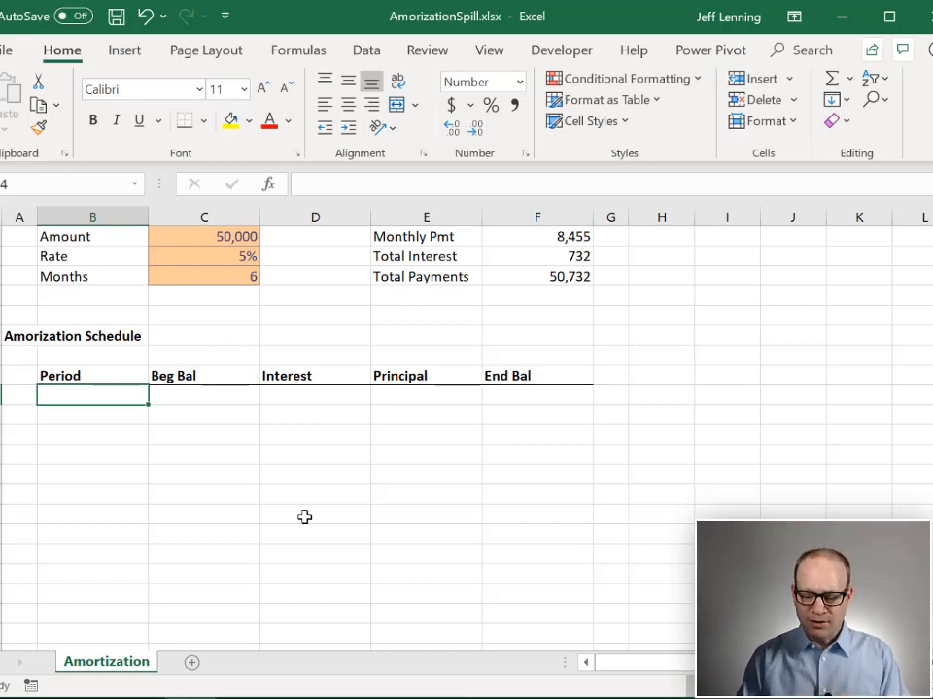
Step: Spill periods 1 through 6 in B14 with =SEQUENCE(C8) driven by the Months value
text(=s)
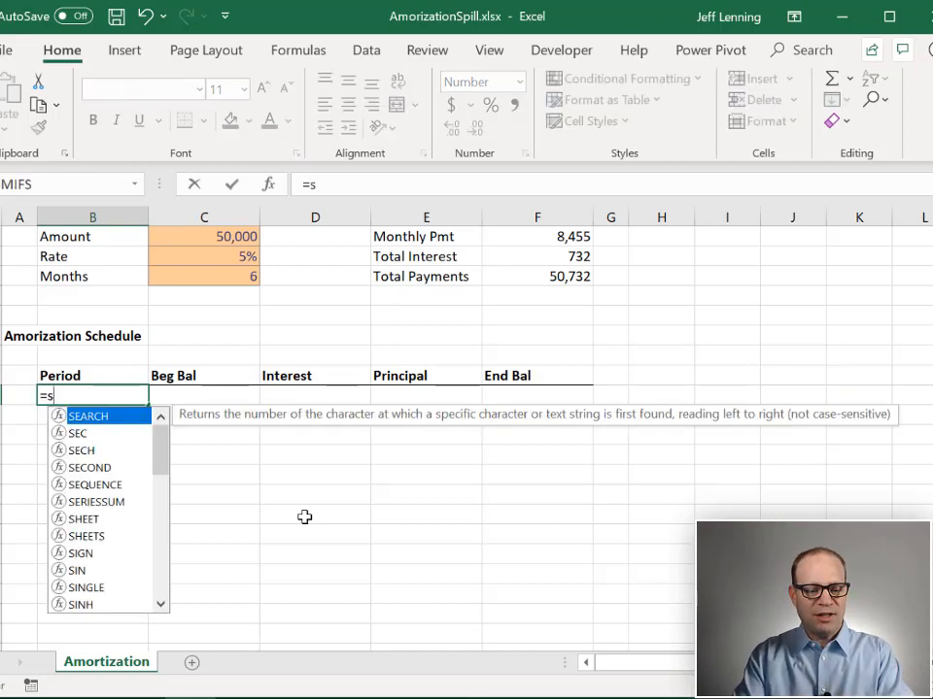
text(EAR)
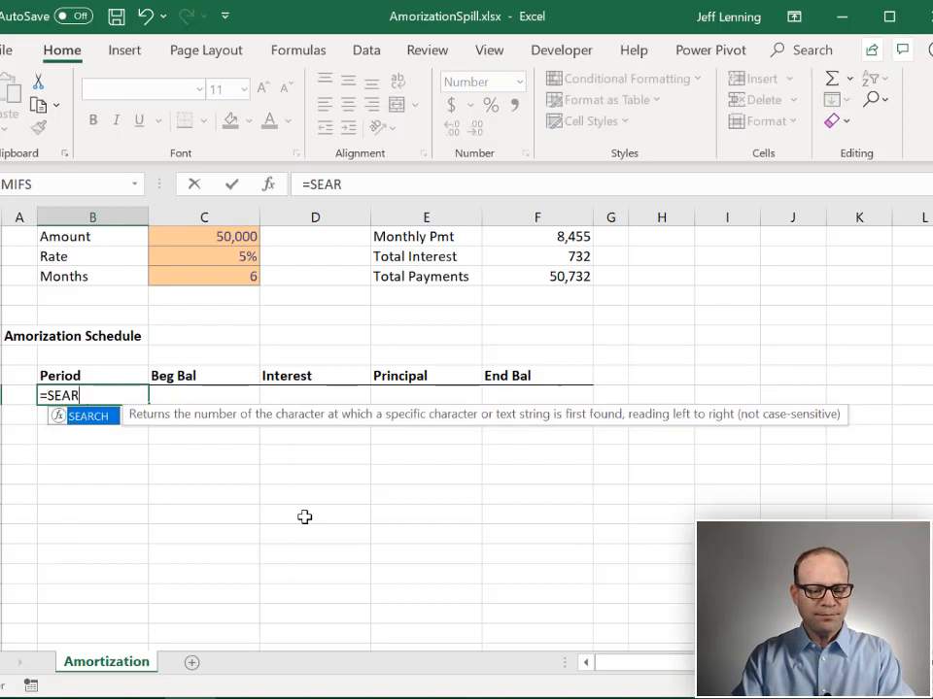
text(SEQUENCE()
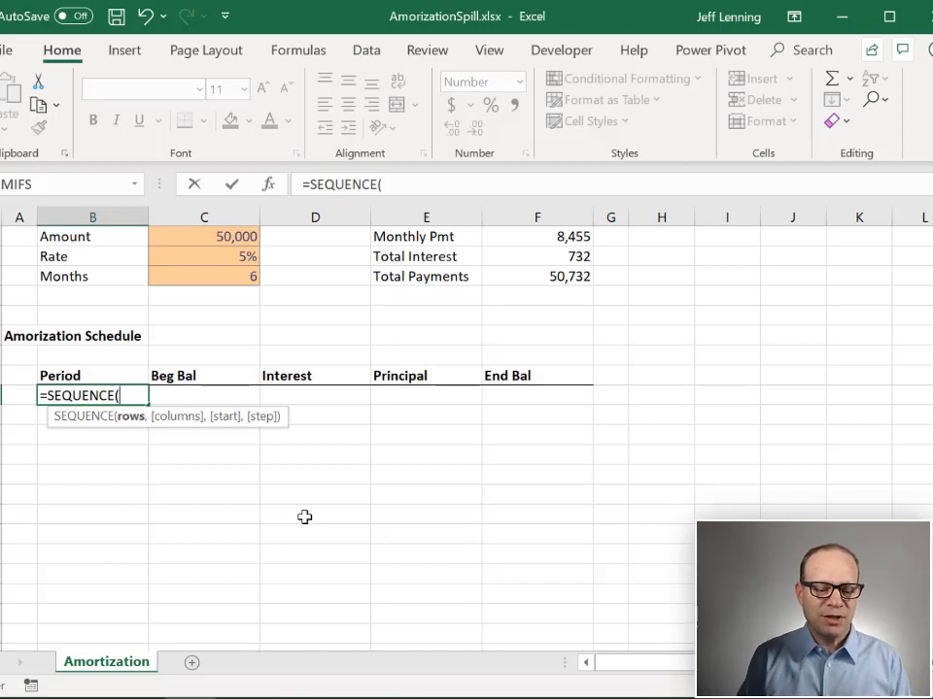
mouse_move(227, 309)
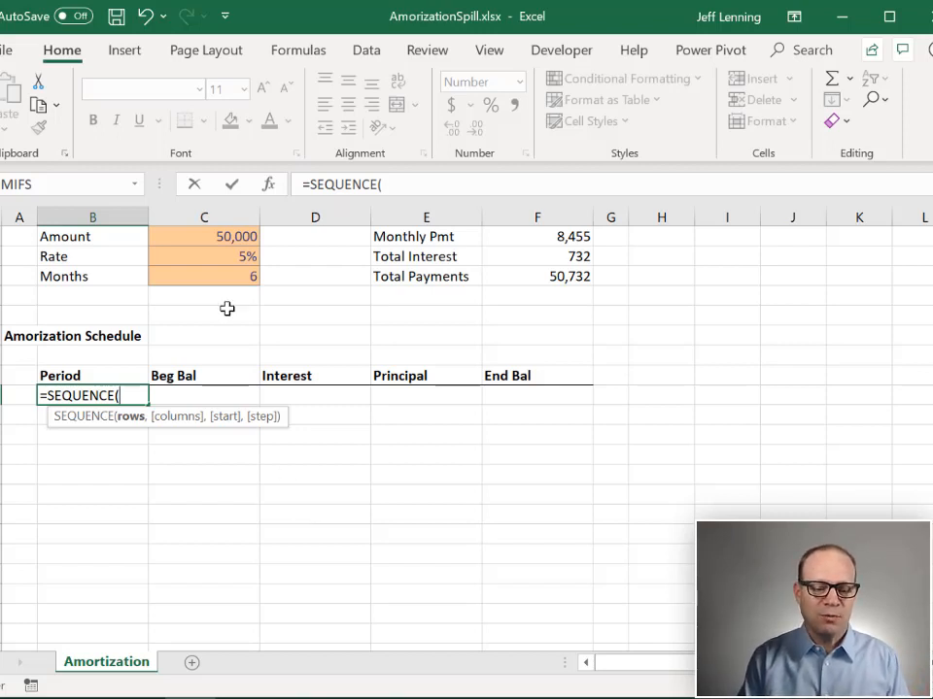
click(204, 276)
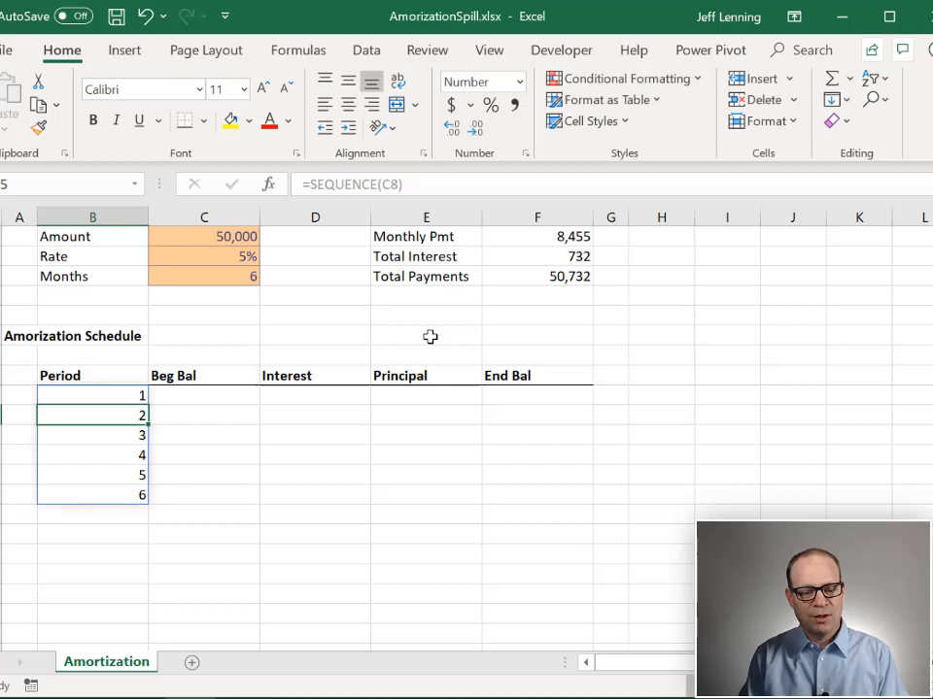
click(93, 276)
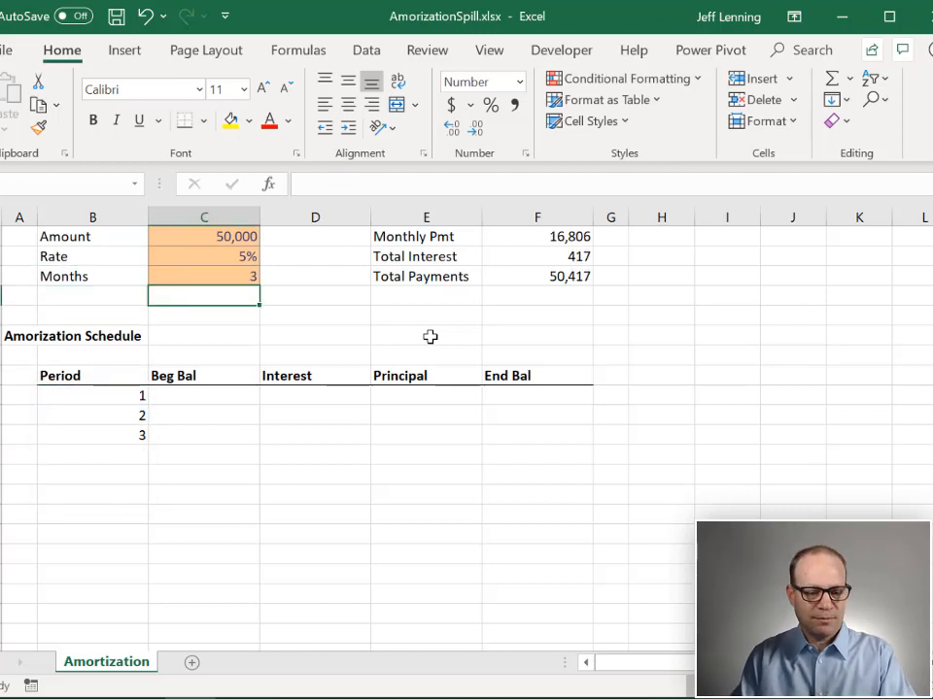
text(12)
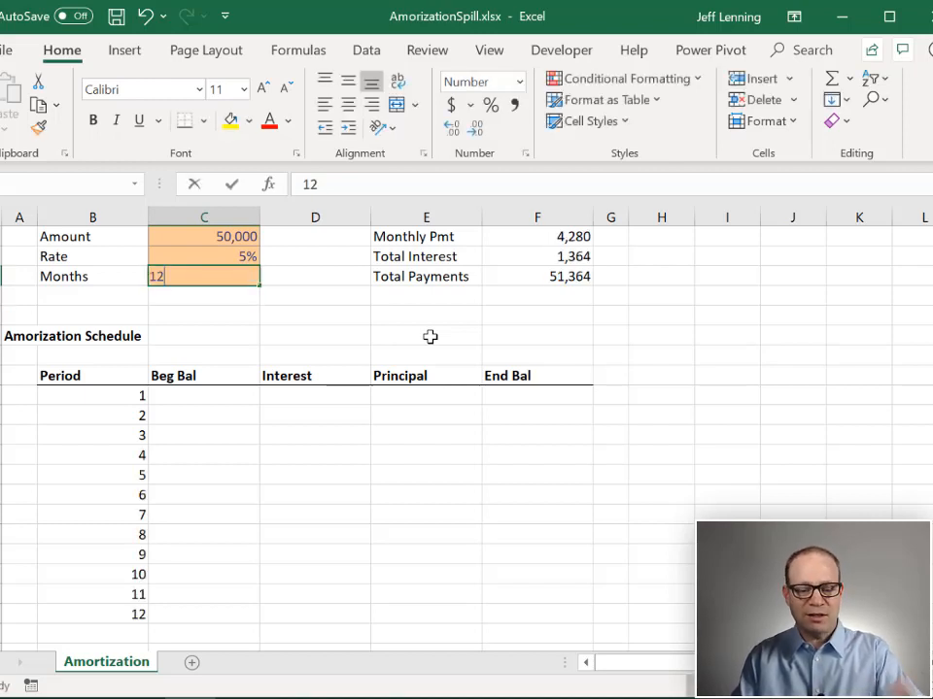
text(6)
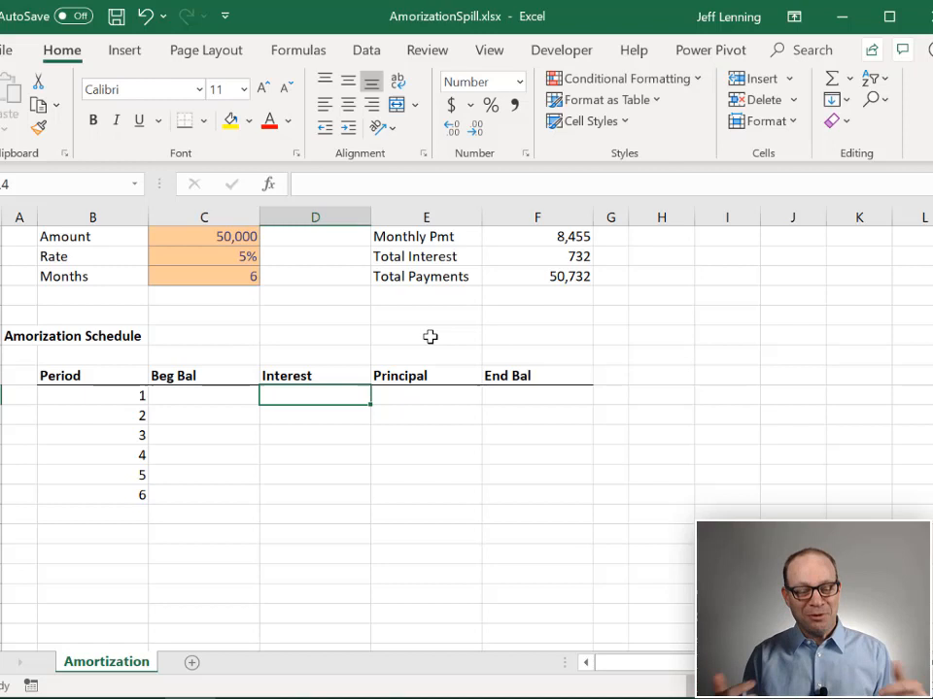
Step: Spill positive interest in D14 with =-IPMT(C7/12,B14#,C8,C6), 208 down to 35
text(=)
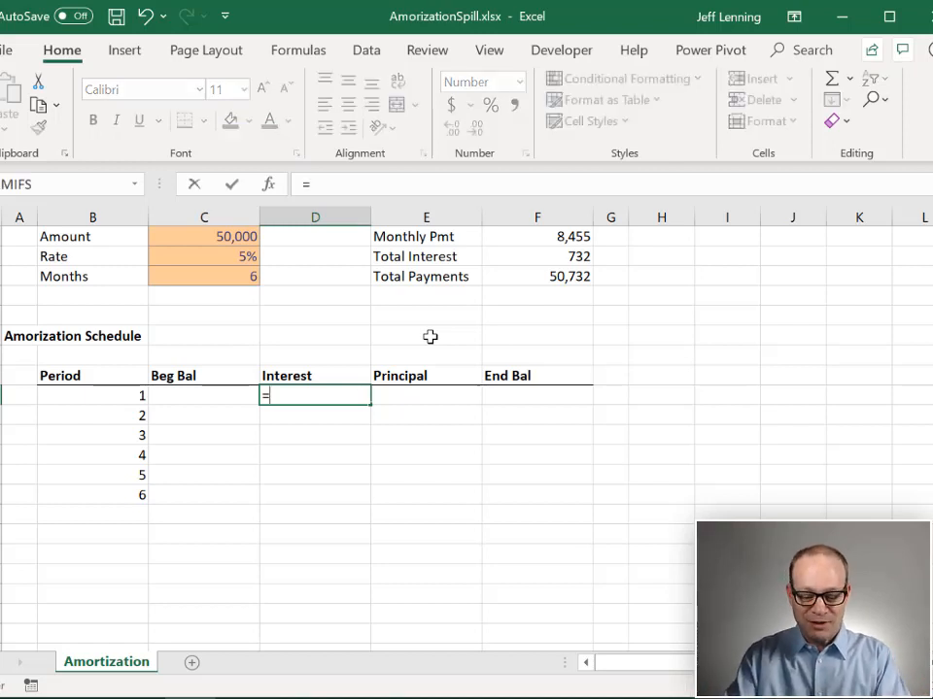
text(ipm)
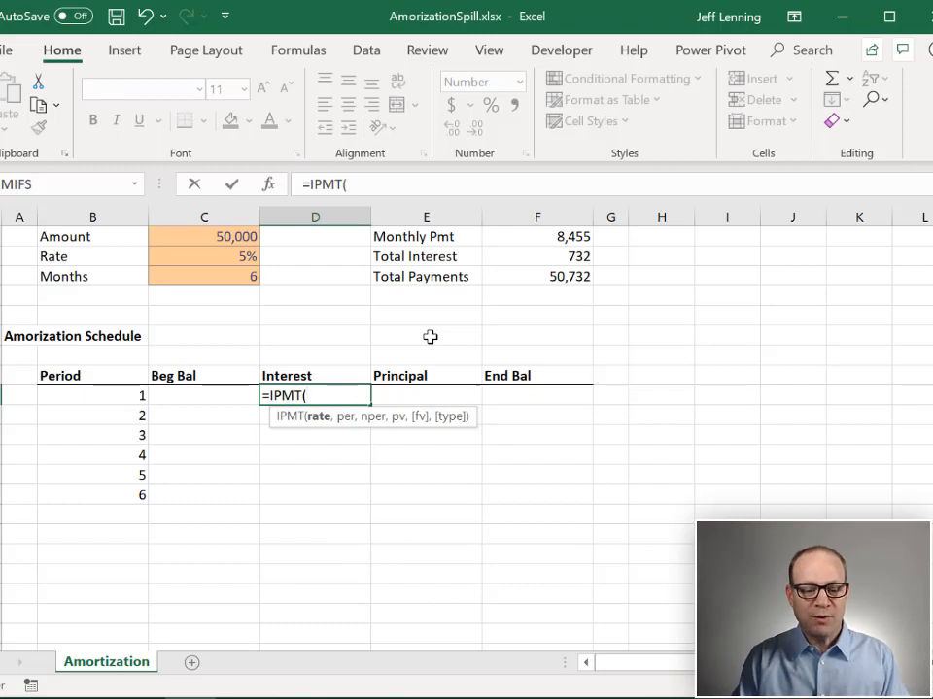
click(204, 256)
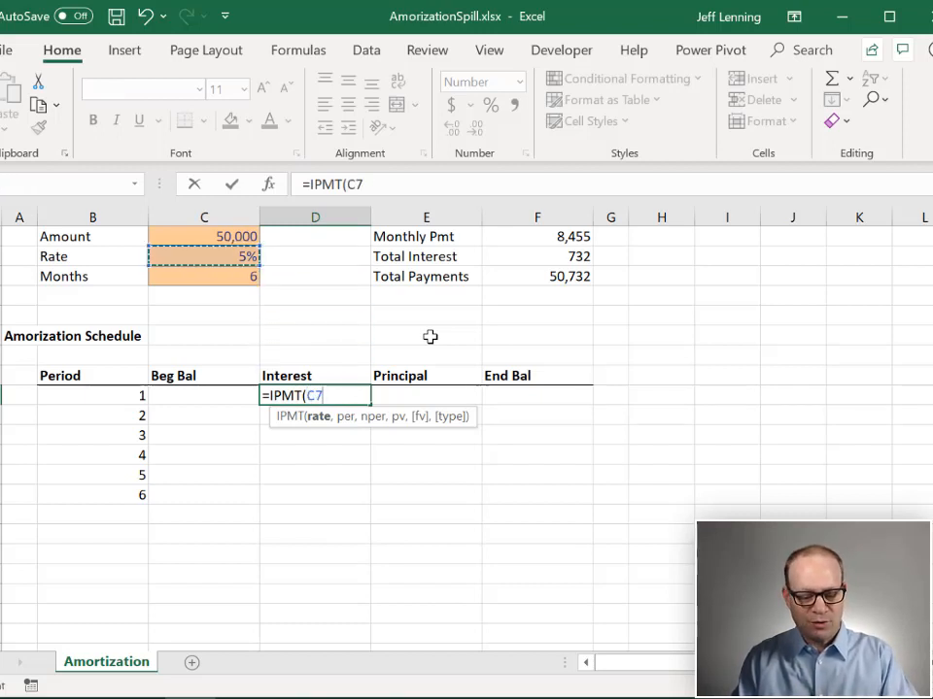
text(/12,)
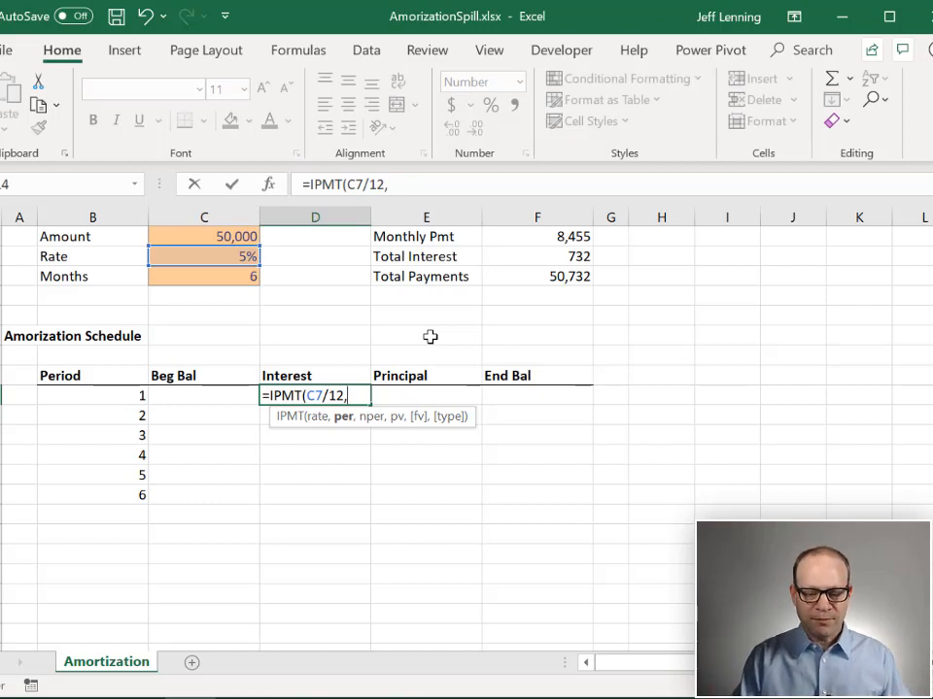
click(93, 397)
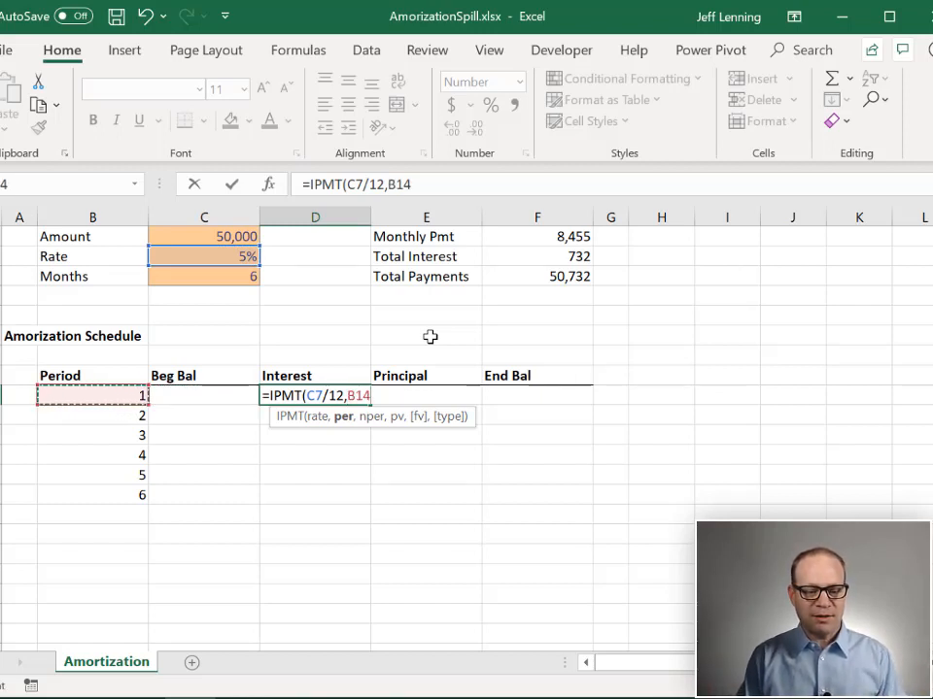
text(,)
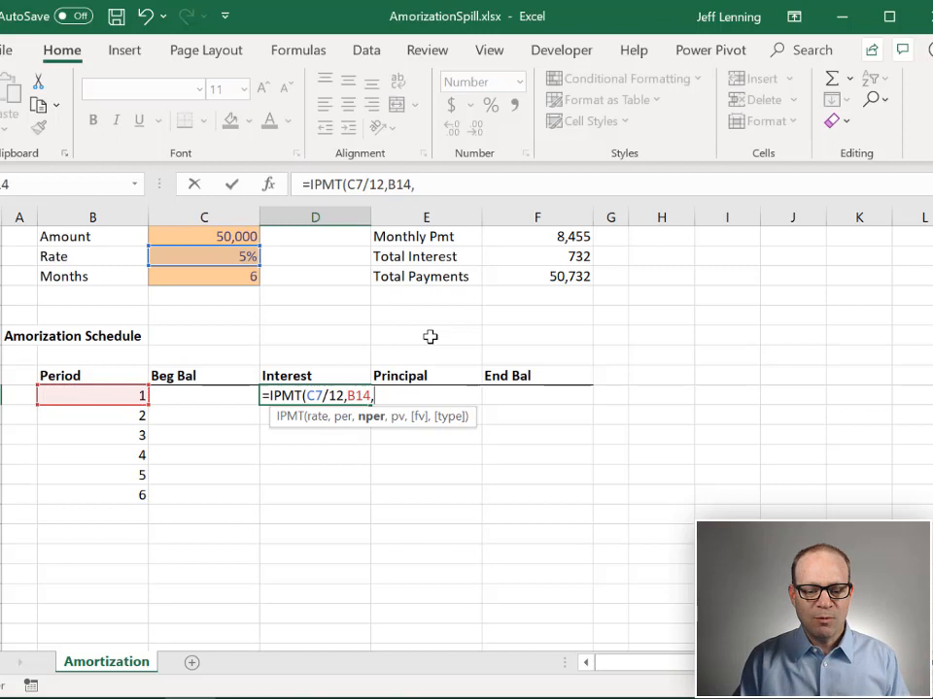
click(315, 257)
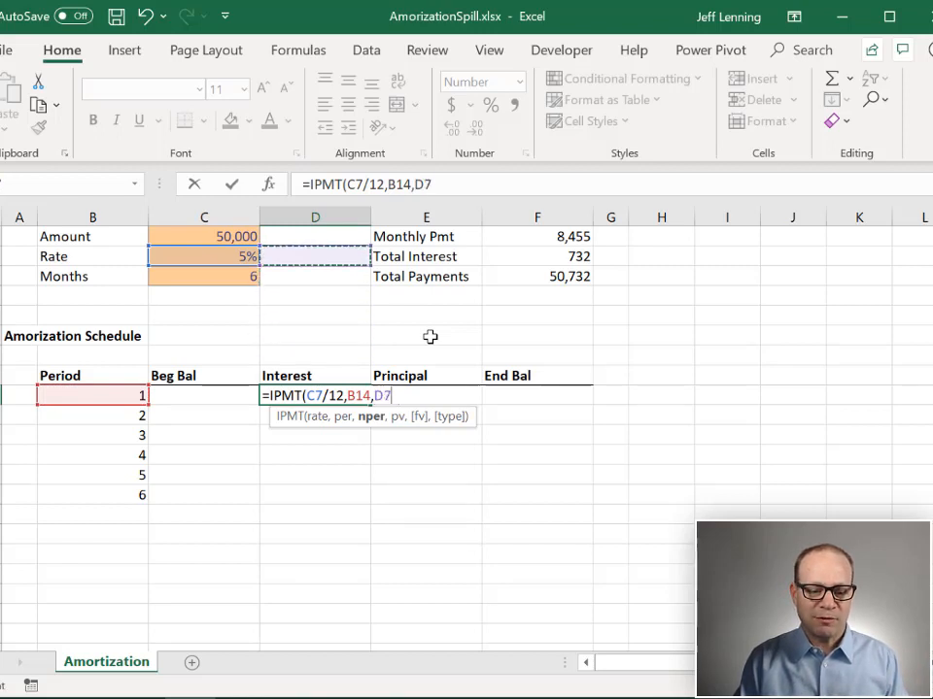
click(204, 276)
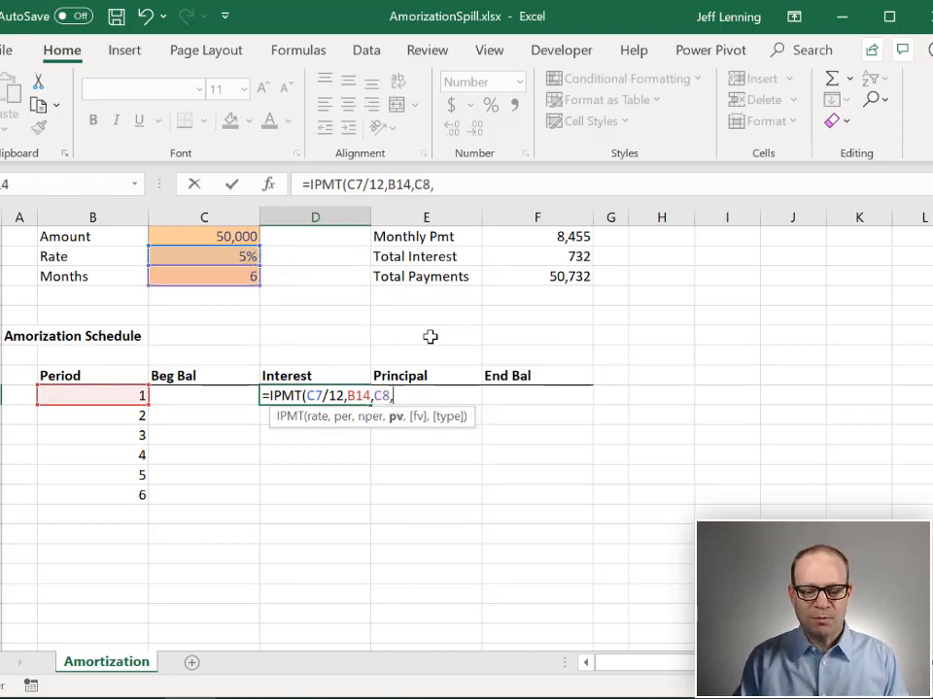
click(315, 237)
text(C6)
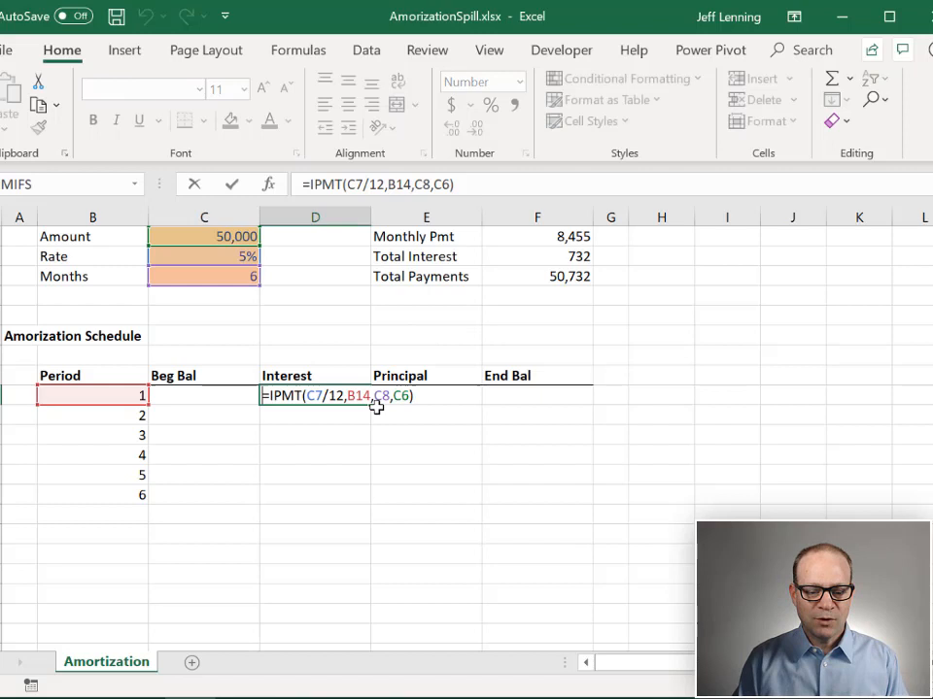
text(-)
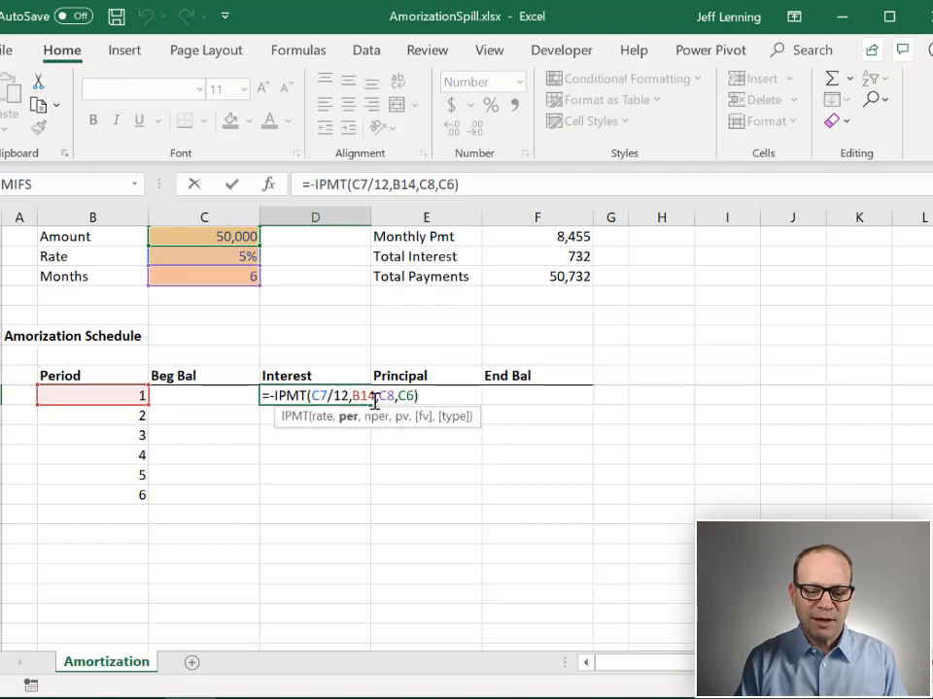
mouse_move(530, 415)
text(#)
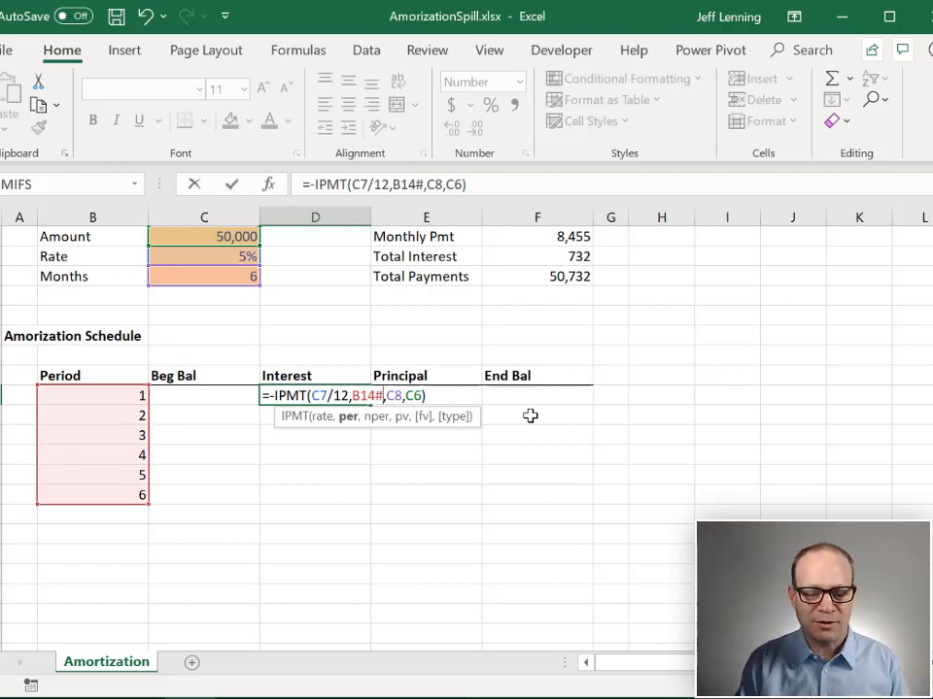
key(Enter)
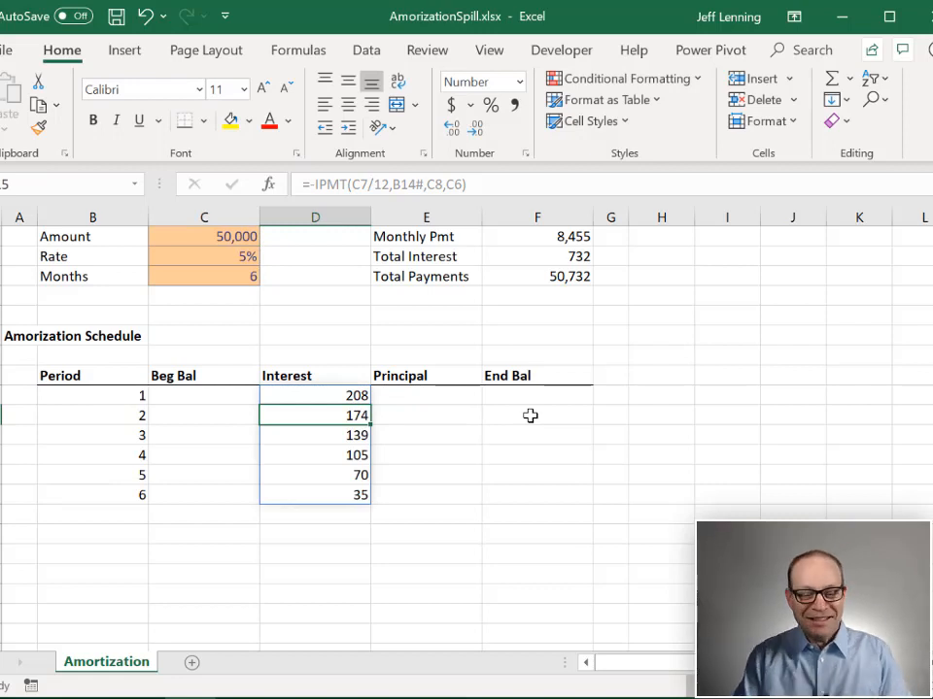
Step: Change the Months value in C8 to 12 to test the schedule resizing
click(202, 276)
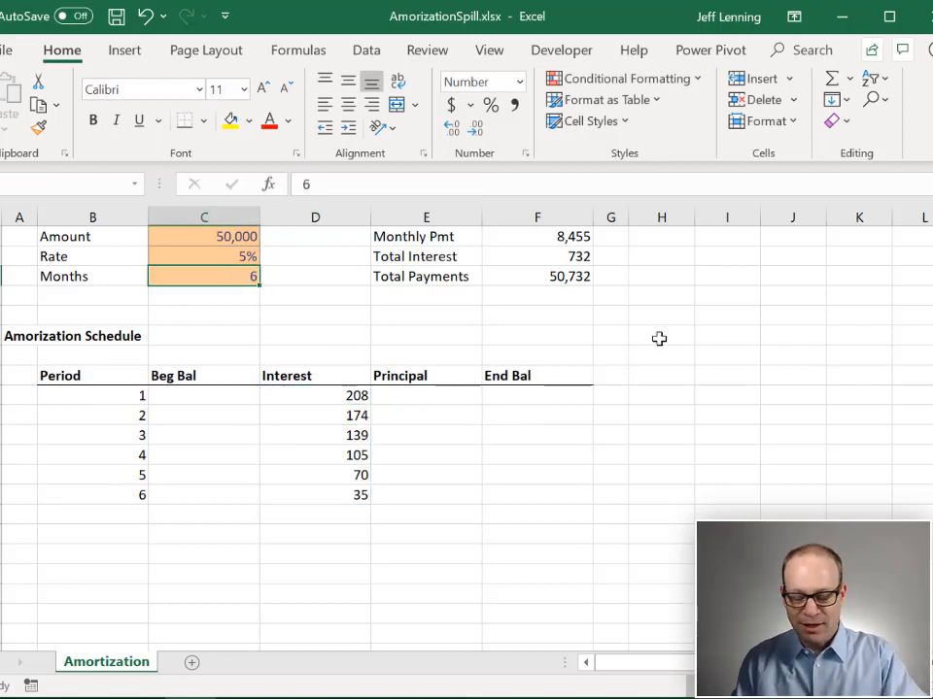
text(12)
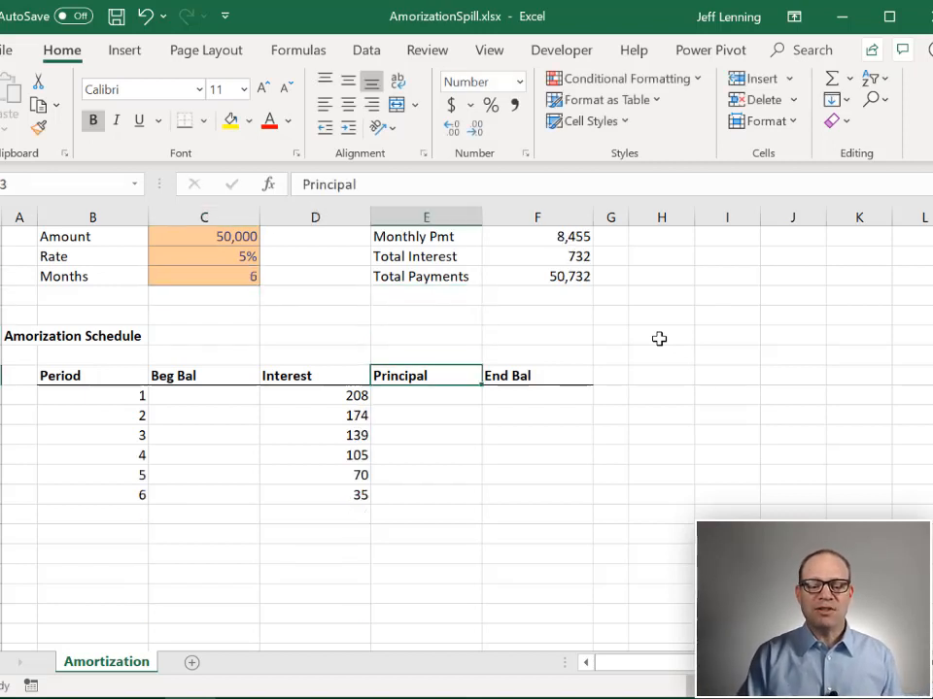
Step: Spill principal payments in E14 with =-PPMT(C7/12,B14#,C8,C6), 8,247 rising to 8,420
click(425, 396)
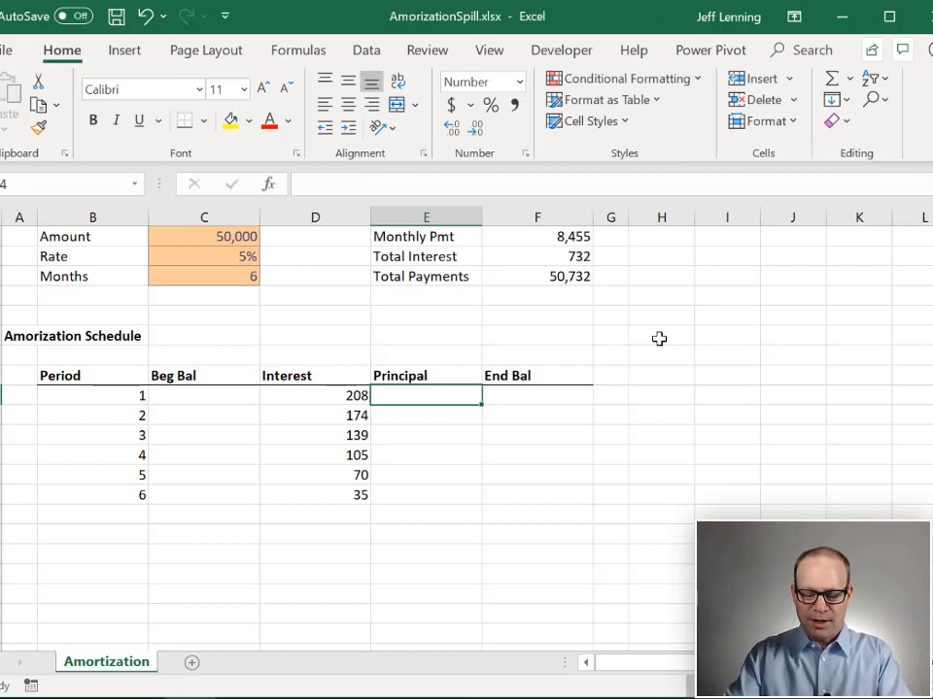
text(=-)
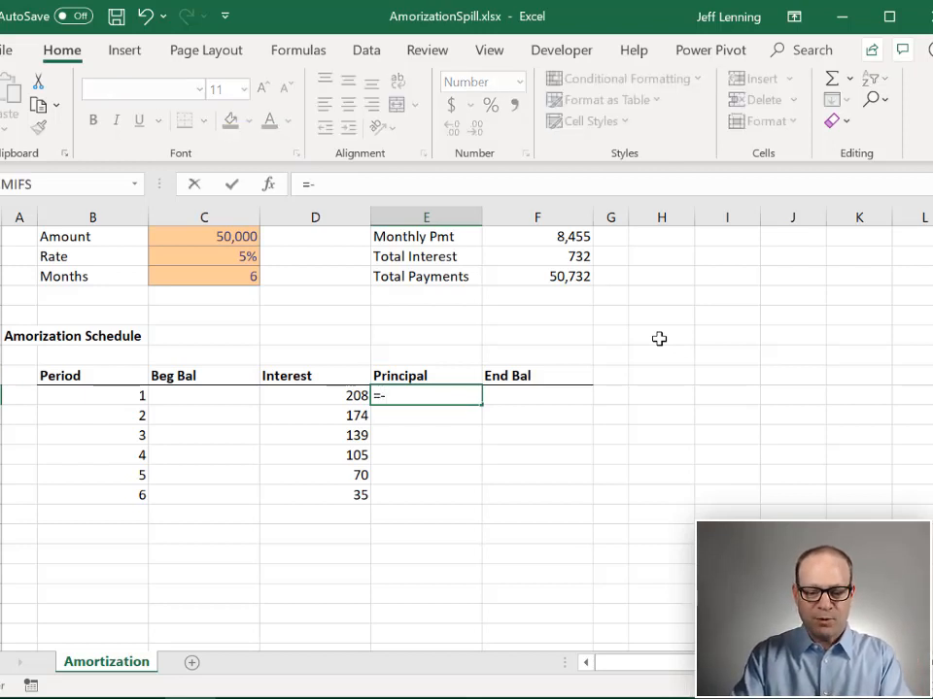
text(PPMT()
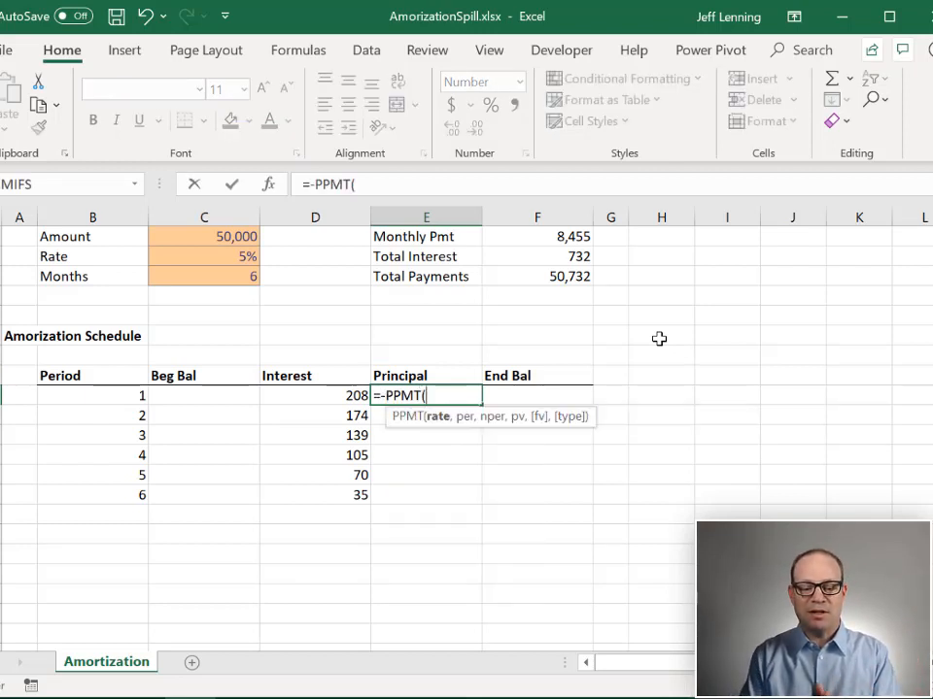
click(426, 334)
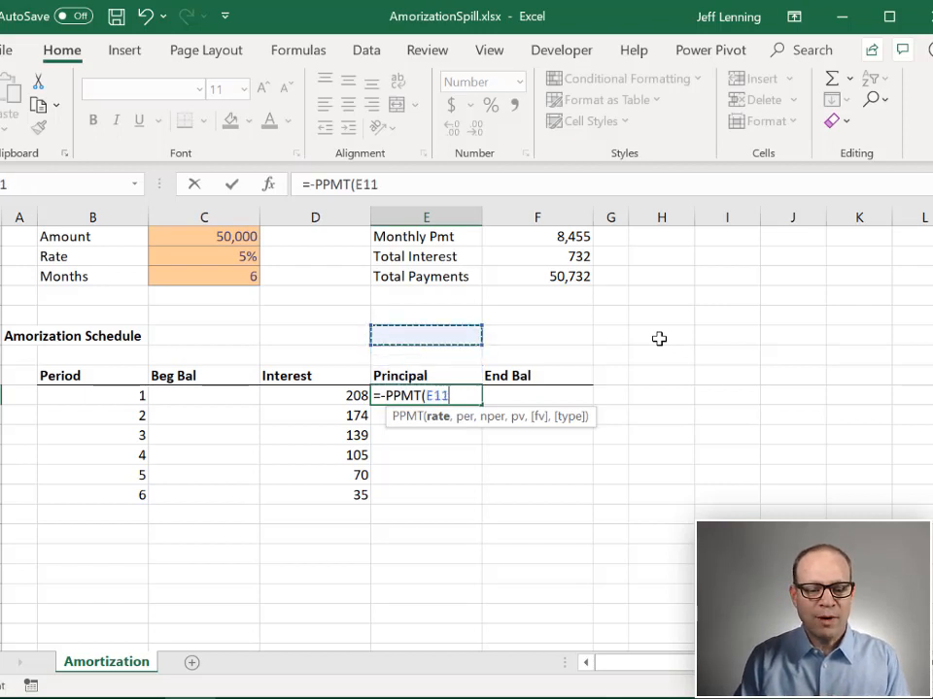
click(202, 257)
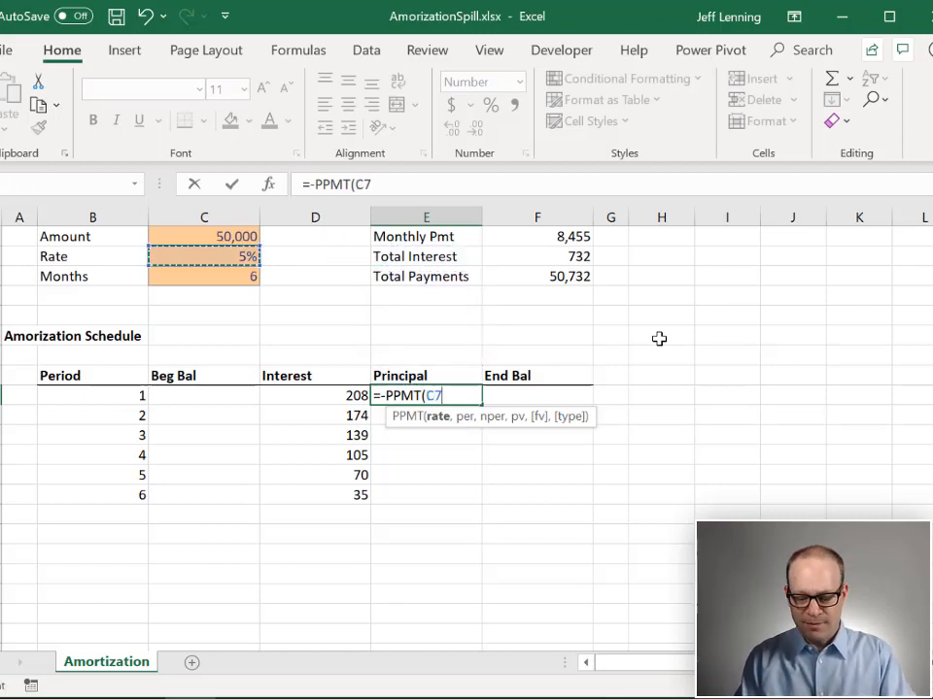
text(/12,)
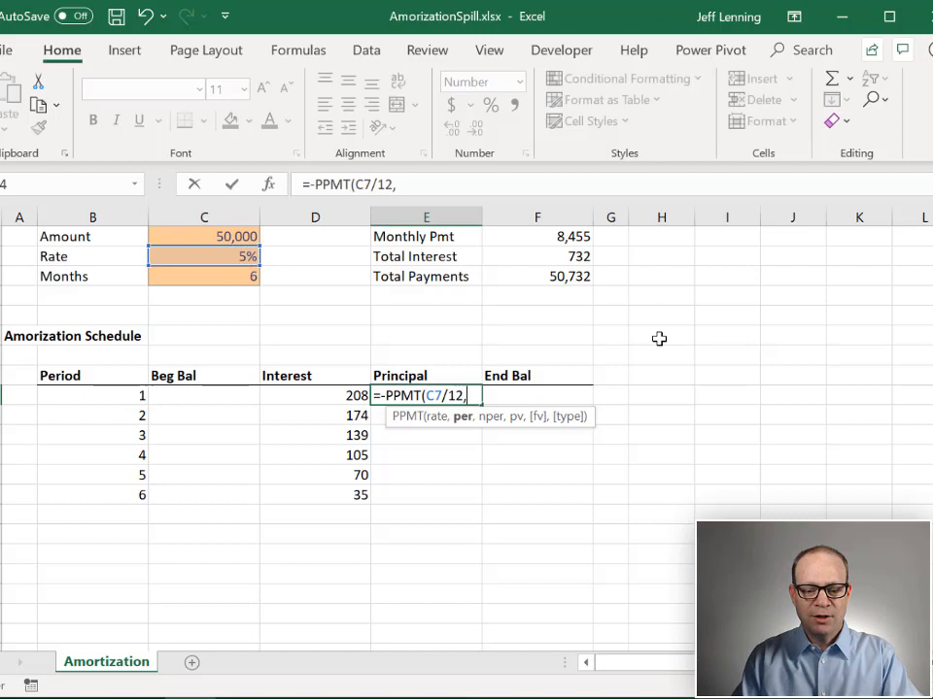
click(93, 397)
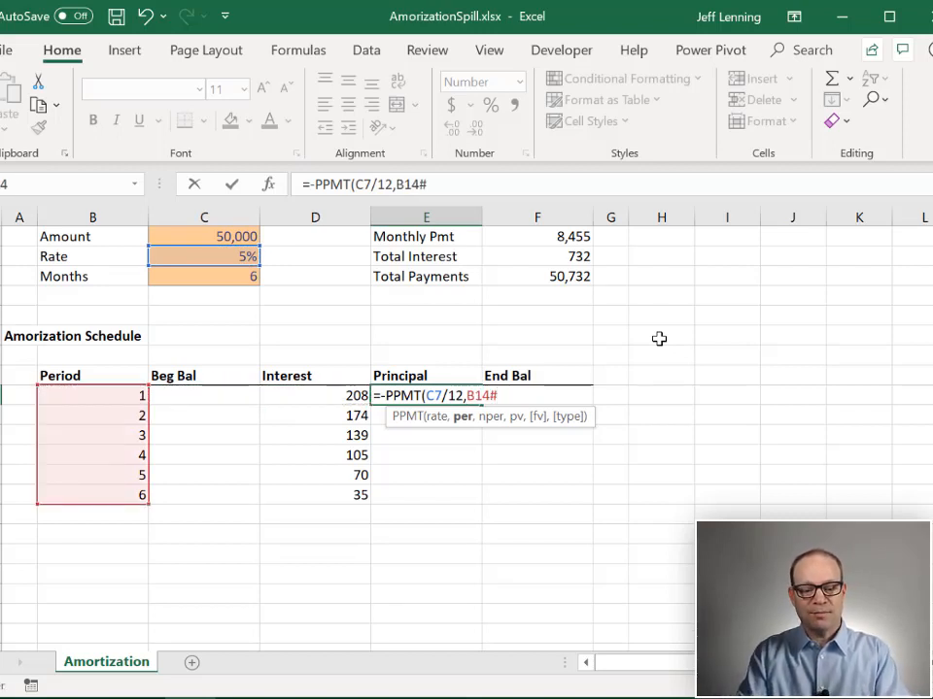
text(,)
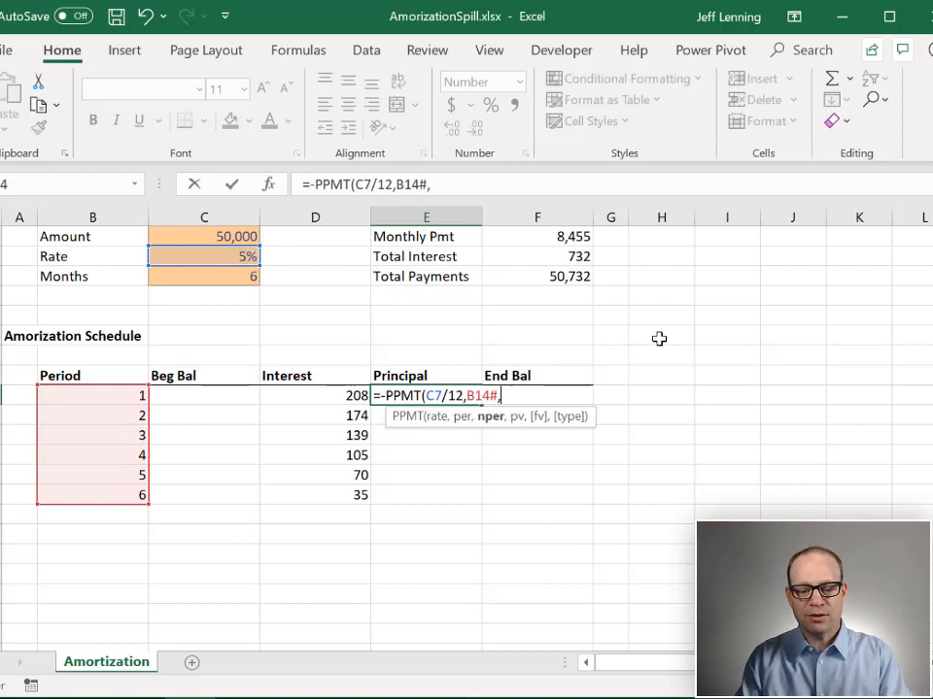
click(425, 276)
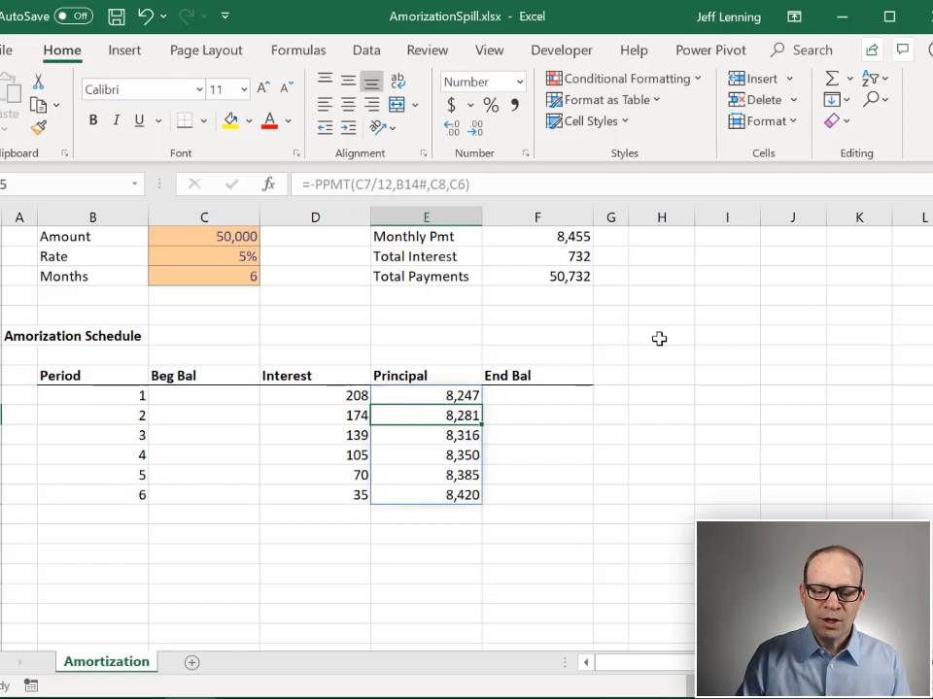
Step: Begin an End Bal formula in F14
click(537, 397)
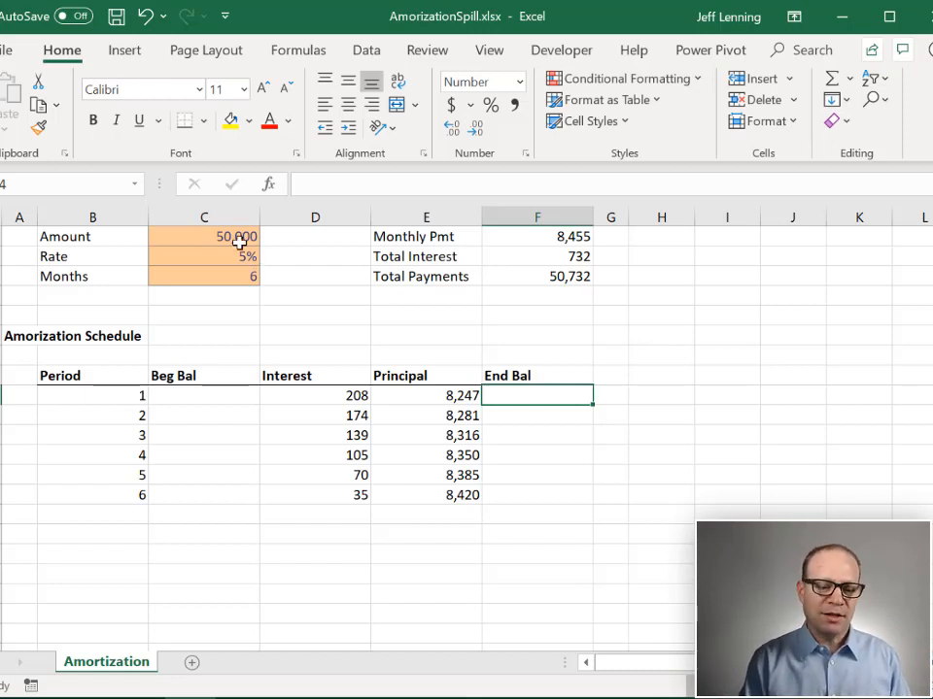
mouse_move(358, 310)
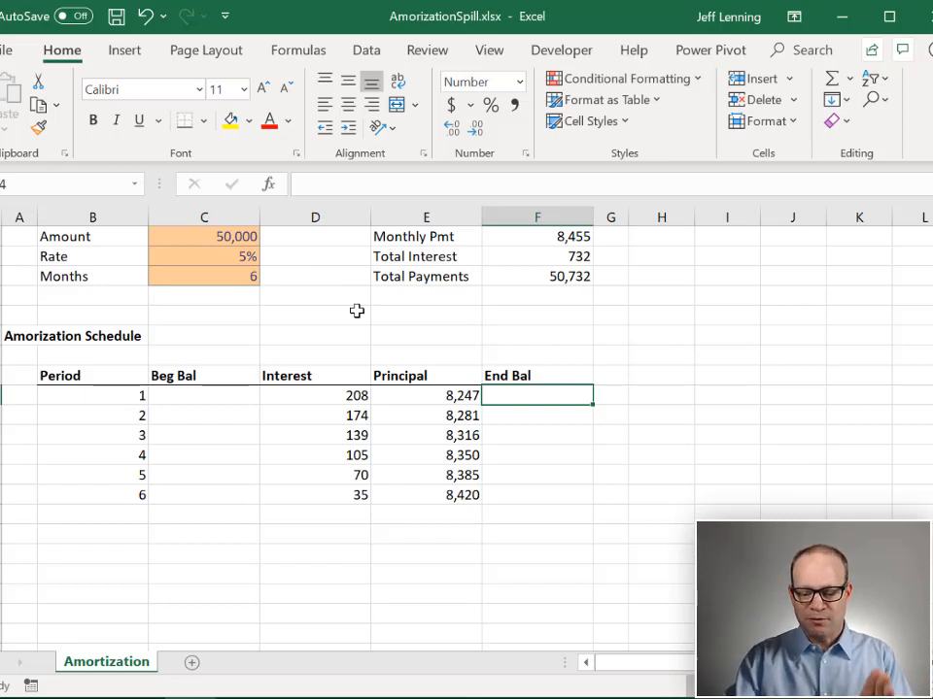
text(=)
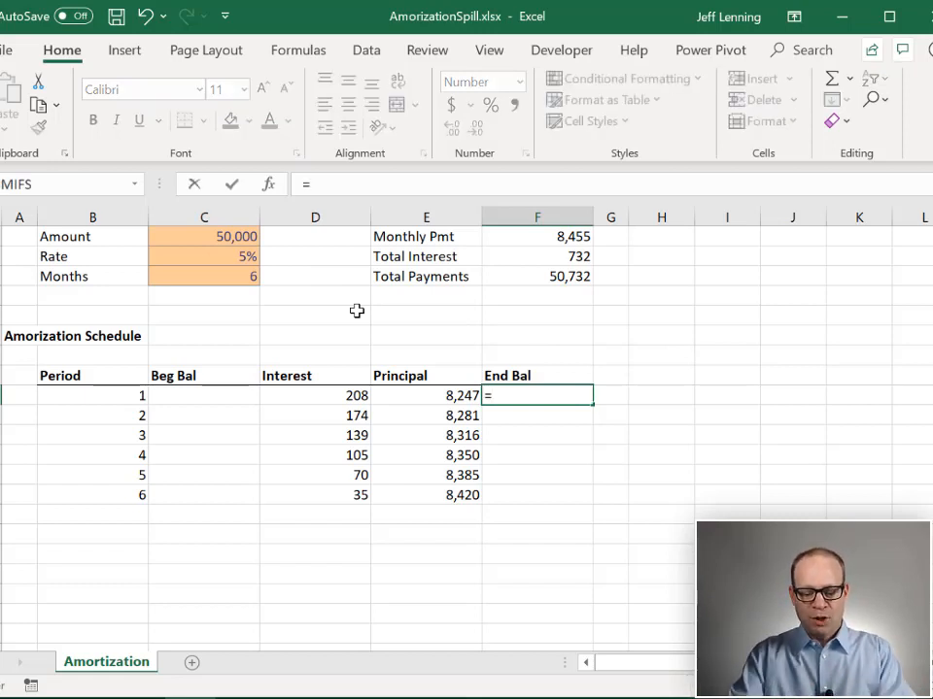
Step: Enter =CUMPRINC(C7/12,C8,C6,1,B14#,0) in F14, which returns #VALUE! for now
text(cum)
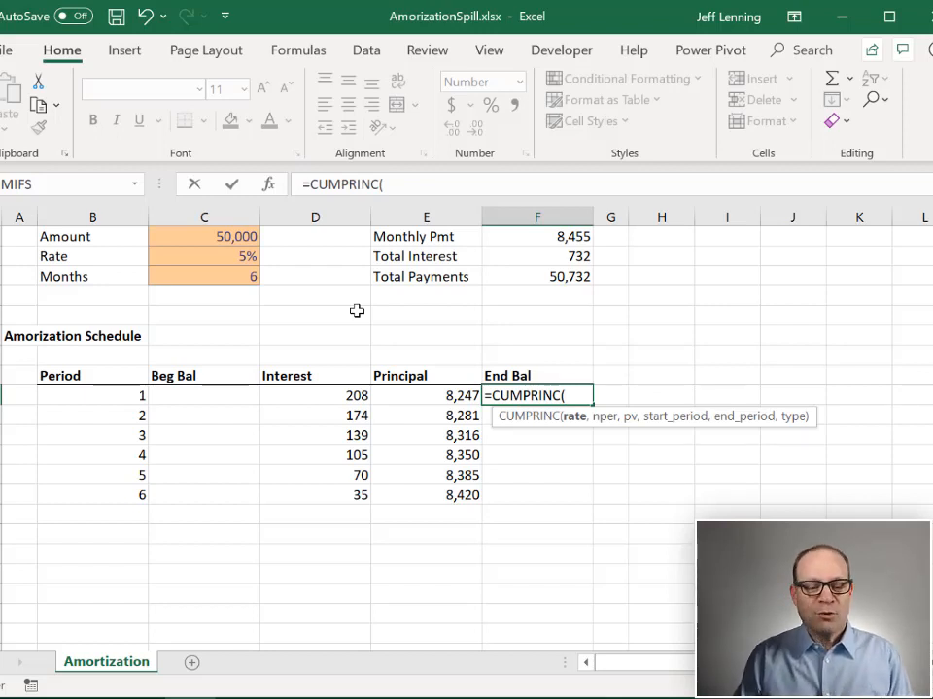
click(315, 257)
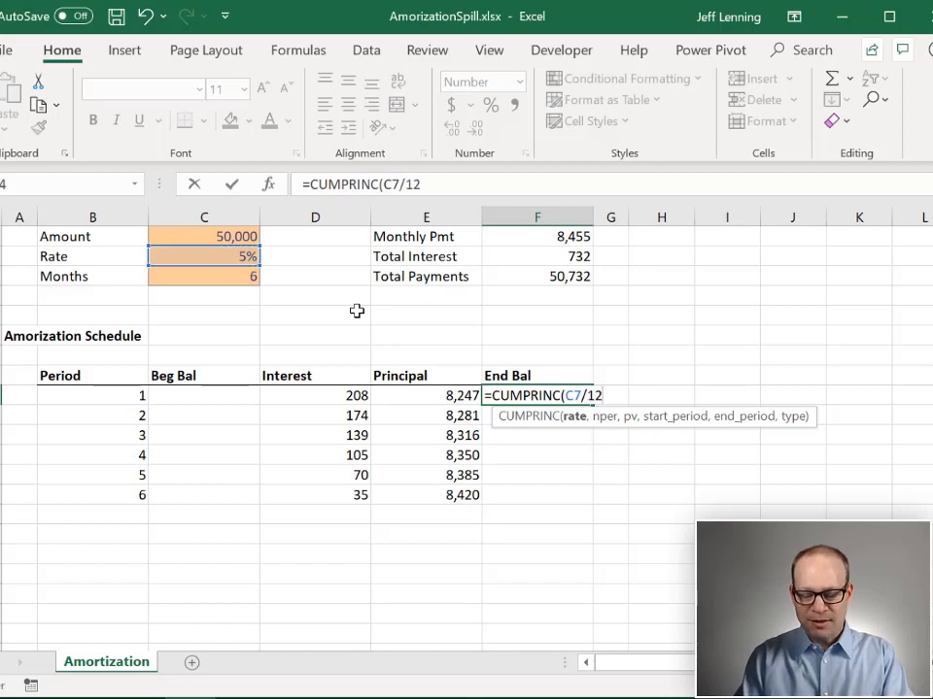
text(,)
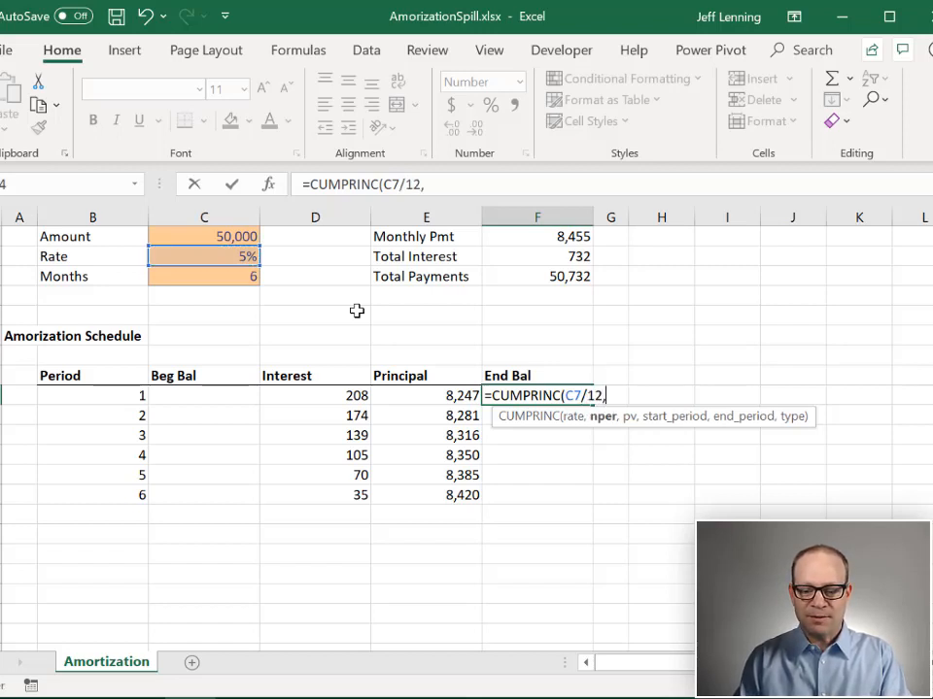
click(204, 275)
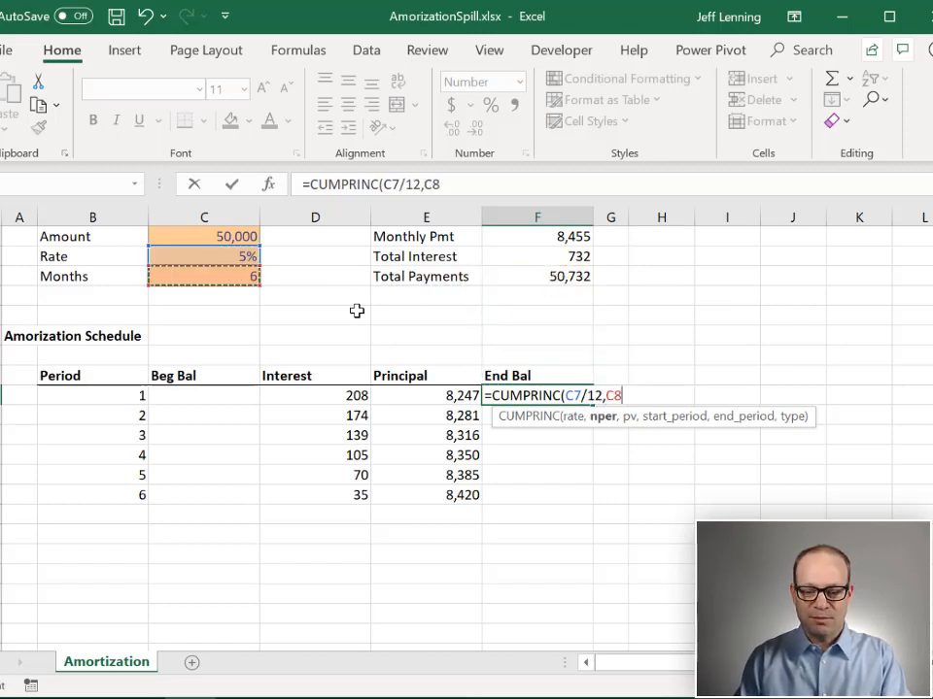
text(,)
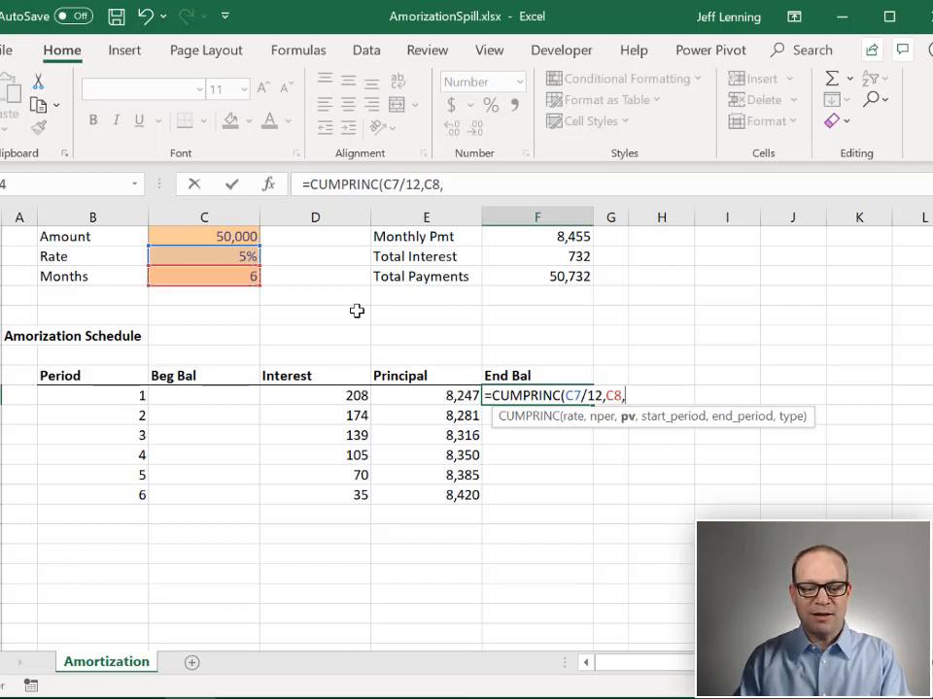
text(C6)
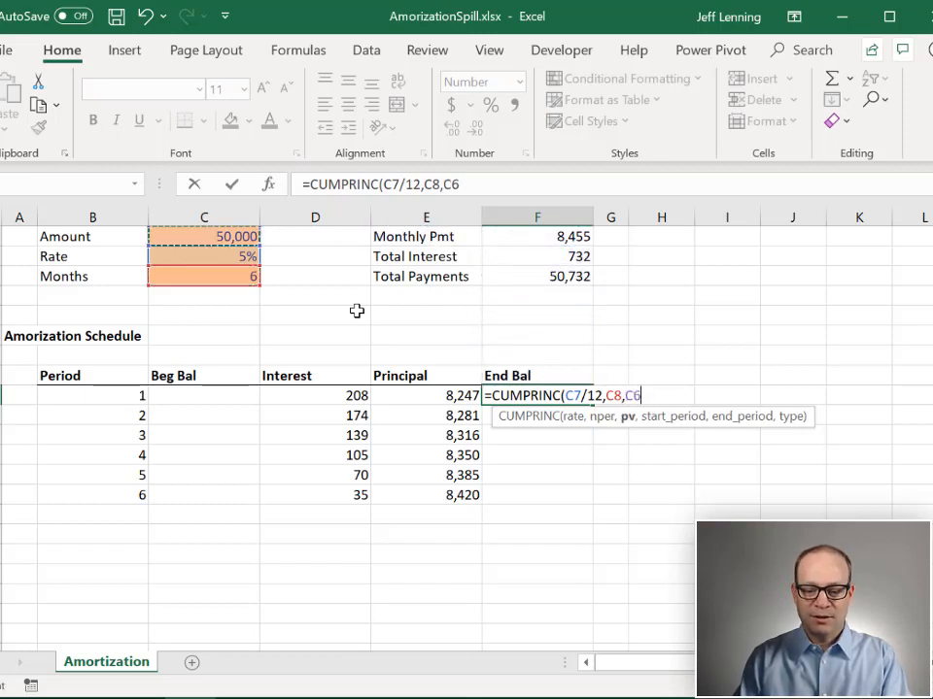
text(,)
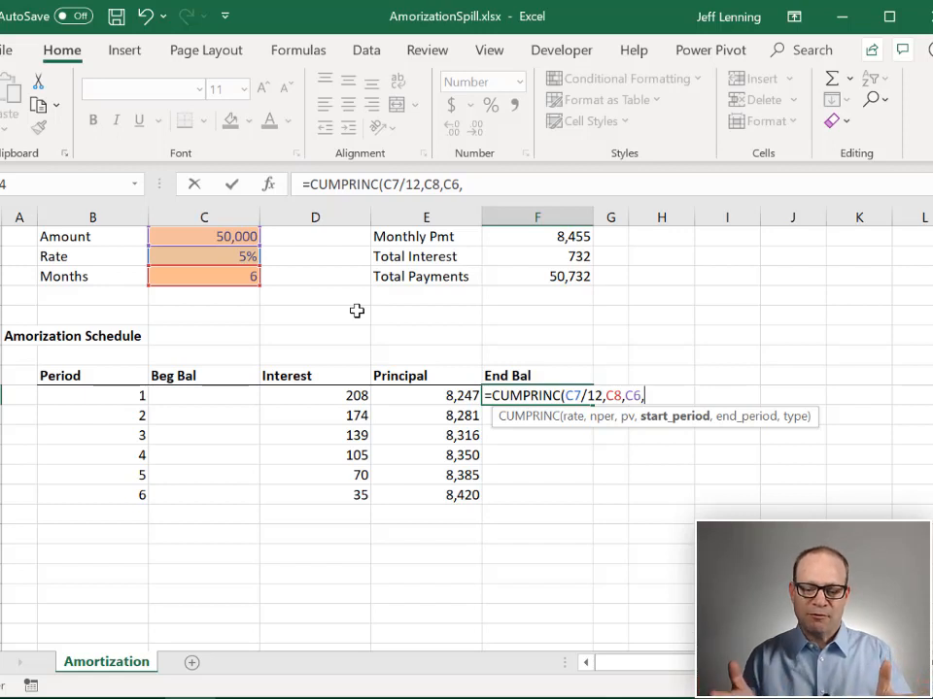
text(1)
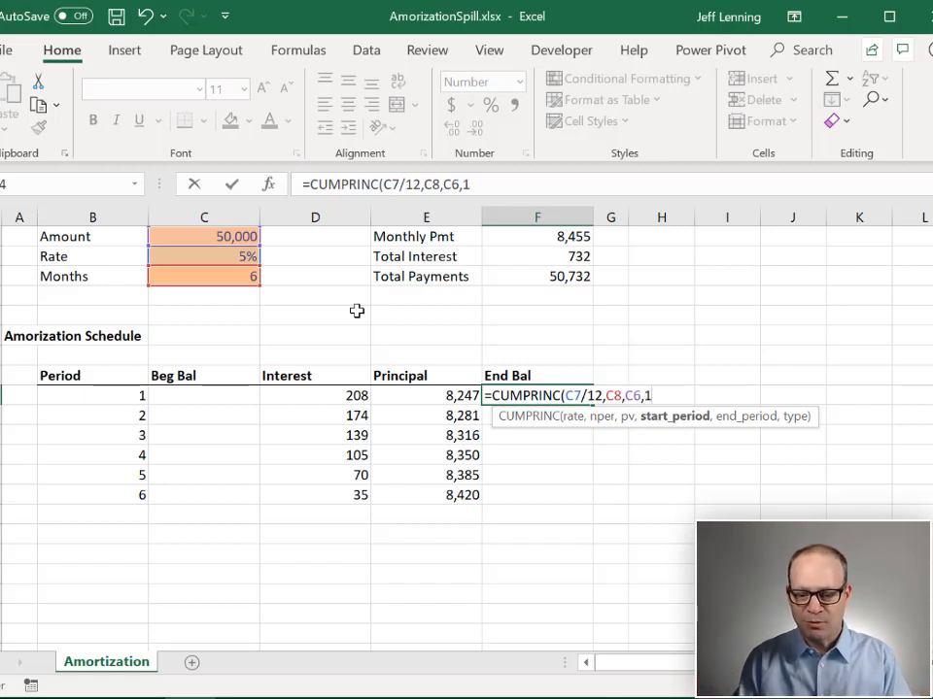
text(,B14)
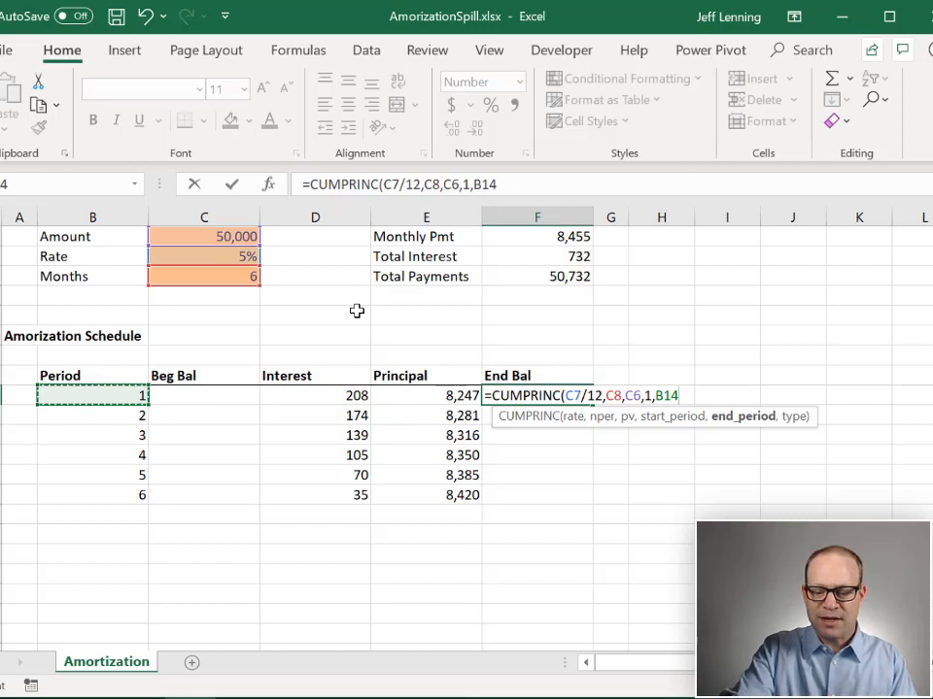
text(#,)
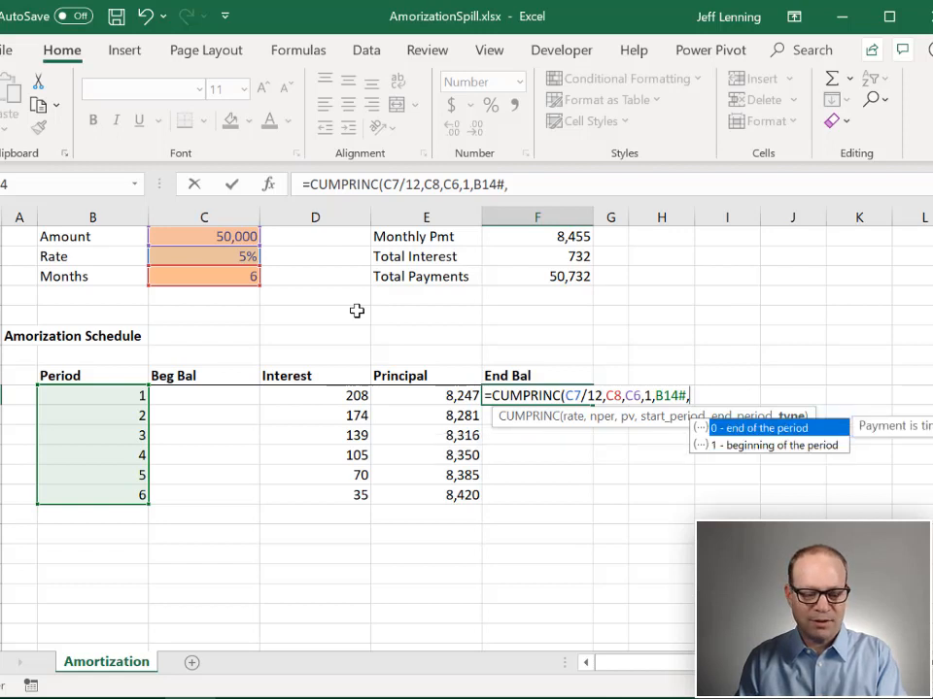
text(0))
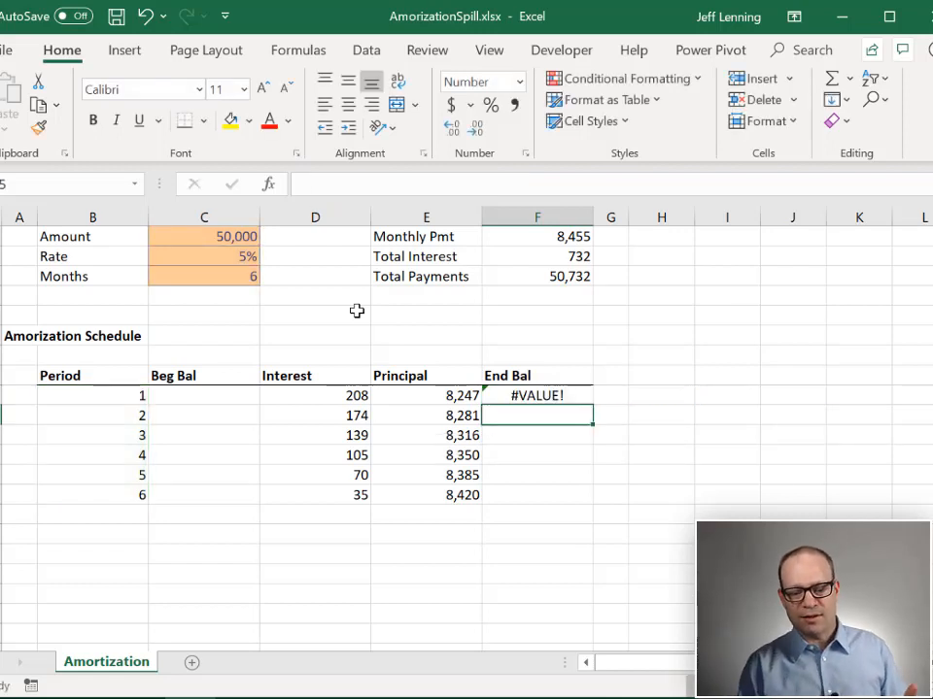
Step: Replace B14# with SEQUENCE(C8) so End Bal spills -8,247 down to -50,000
text(=CUMPRINC(C7/12,C8,C6,1,B14#,0))
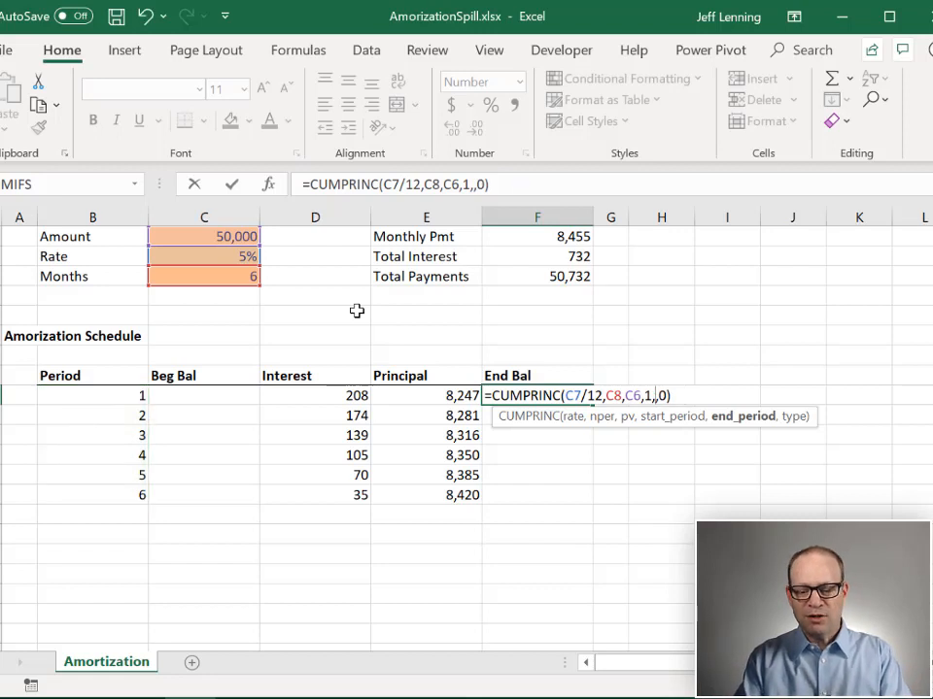
text(se)
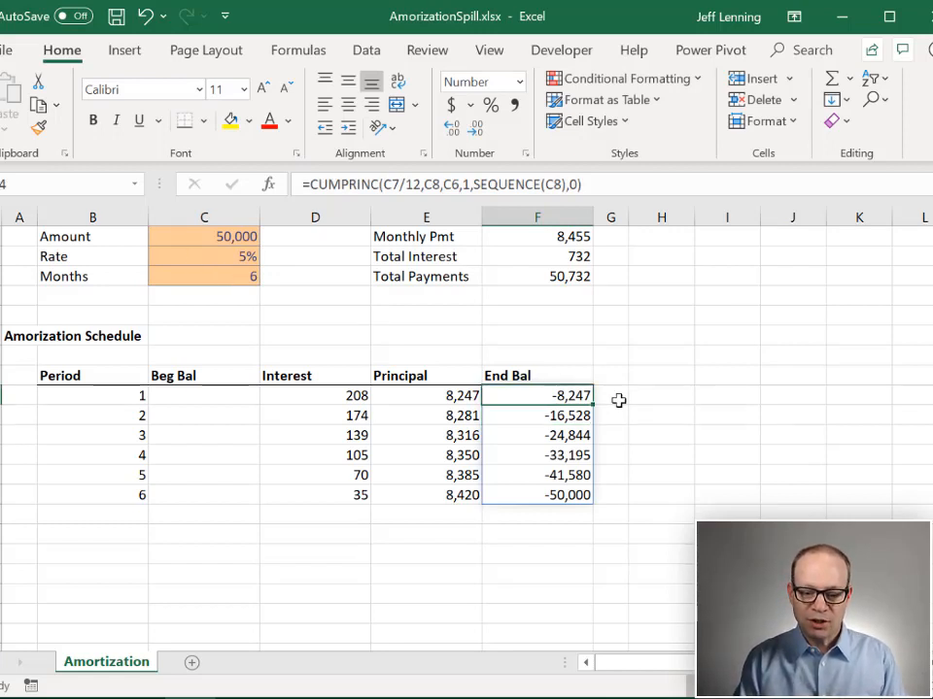
mouse_move(624, 418)
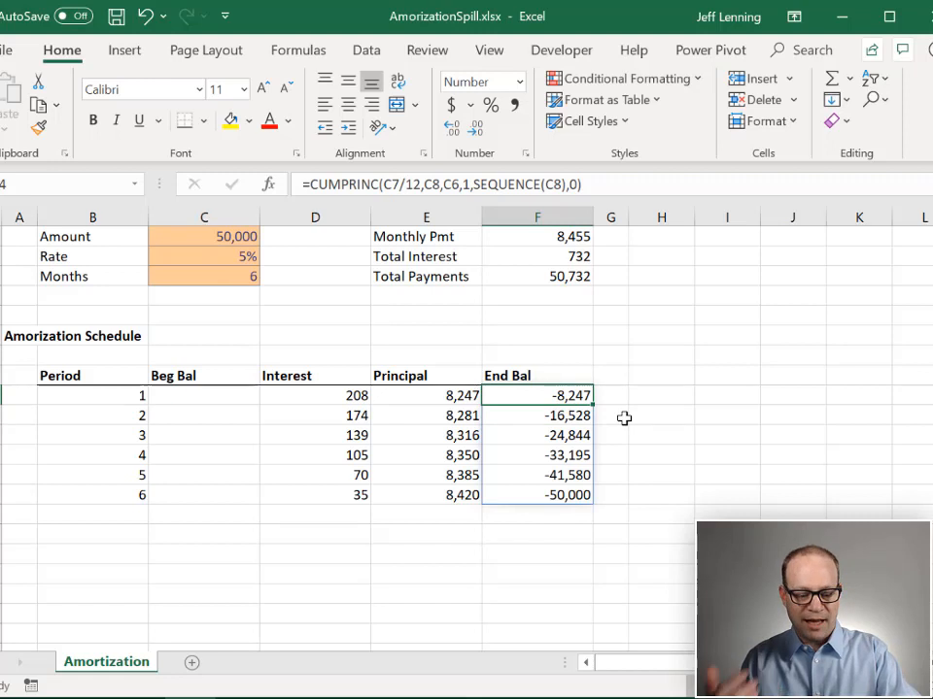
Step: Prefix the End Bal formula with C6+ so balances run 41,753 down to 0
double_click(536, 396)
text(C6+)
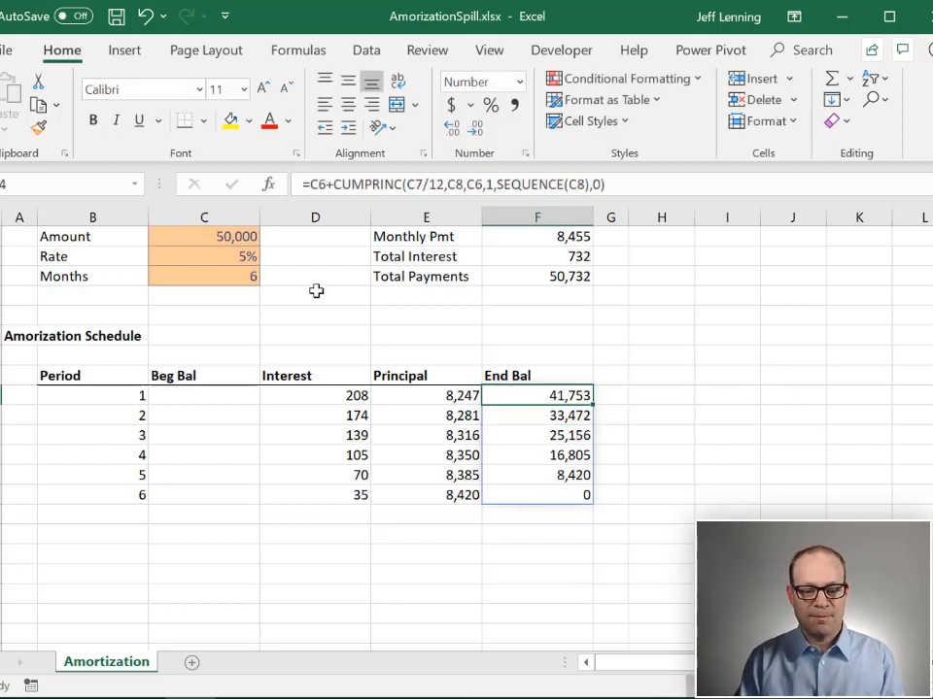
click(202, 396)
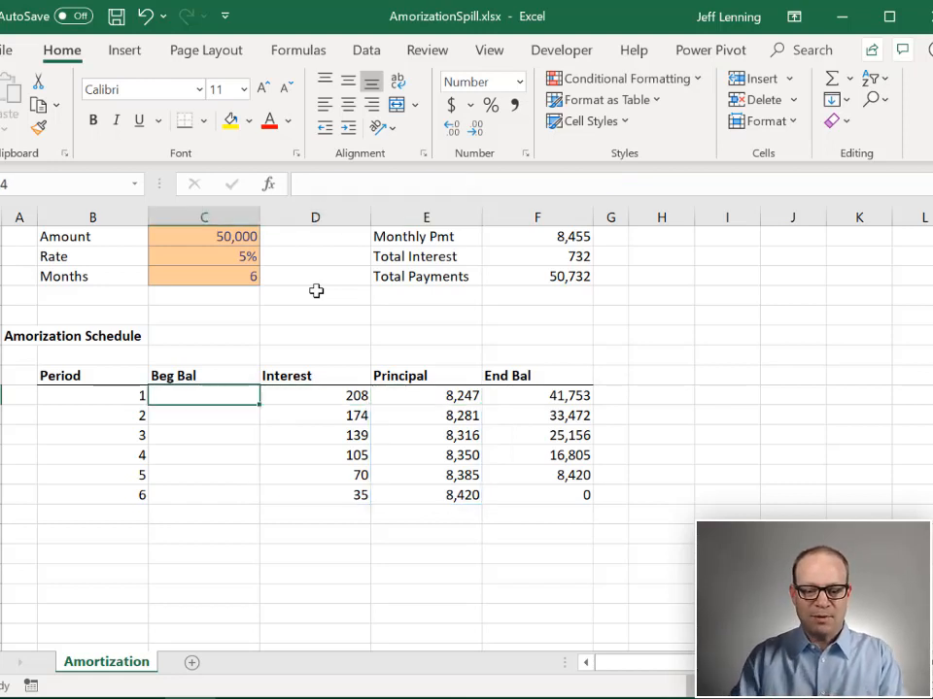
Step: Spill beginning balances in C14 with =E14#+F14#, 50,000 down to 8,420
text(=E14)
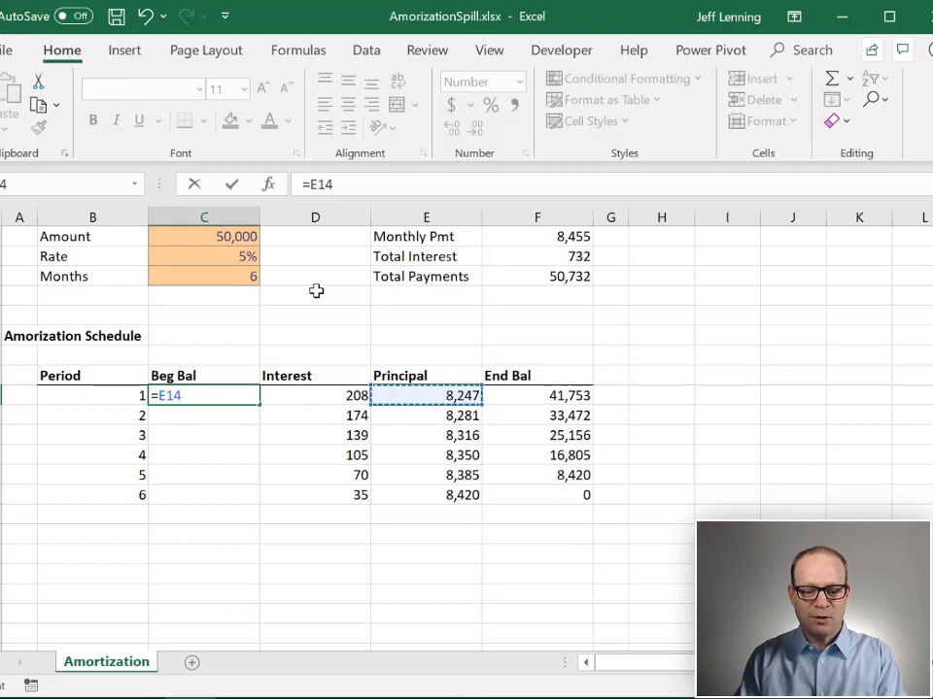
text(+)
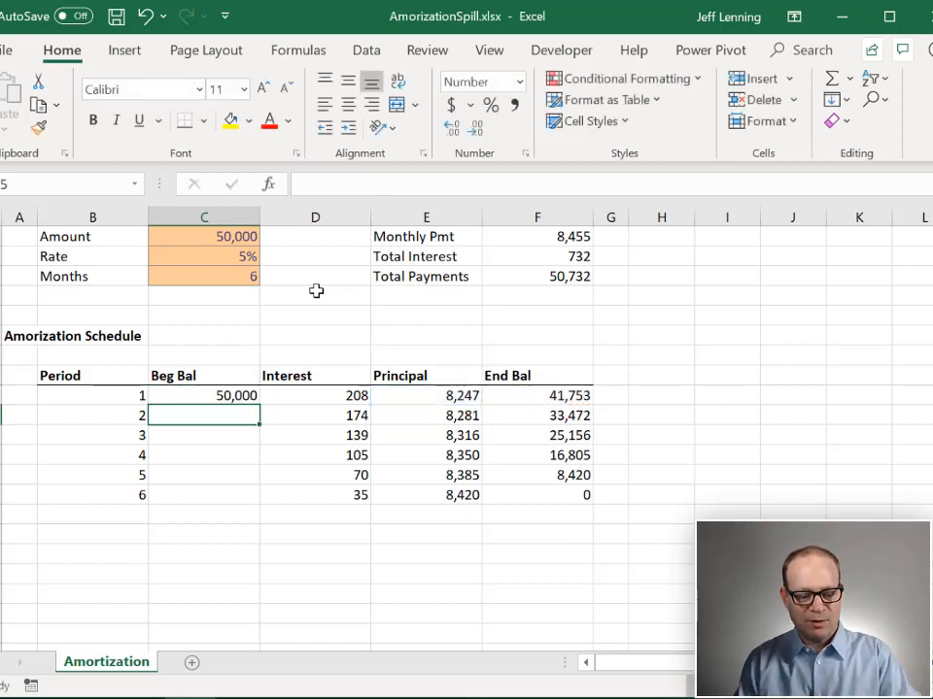
text(=E14+F14)
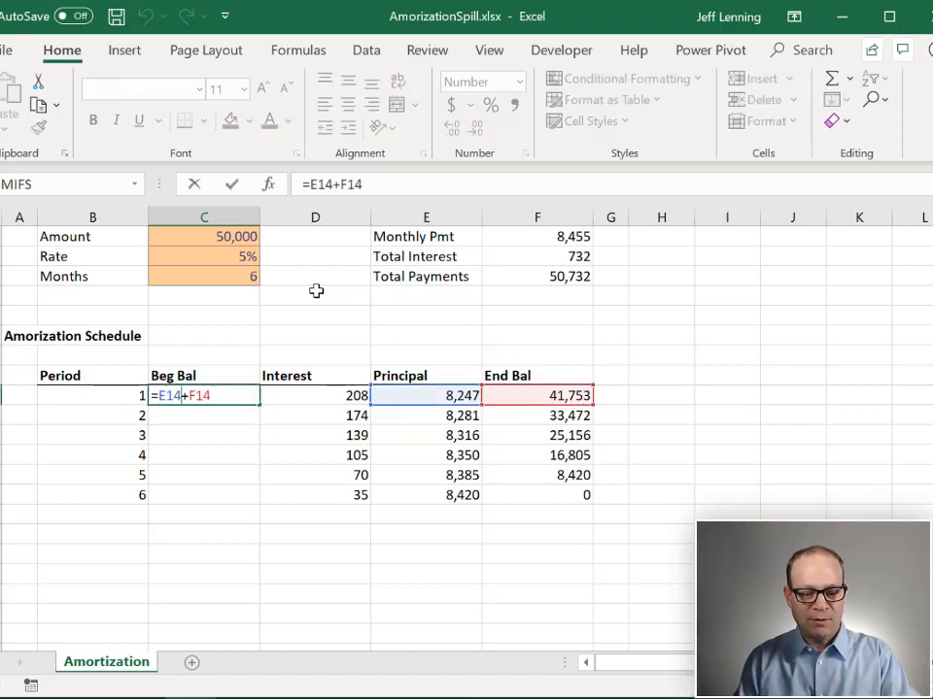
text(#)
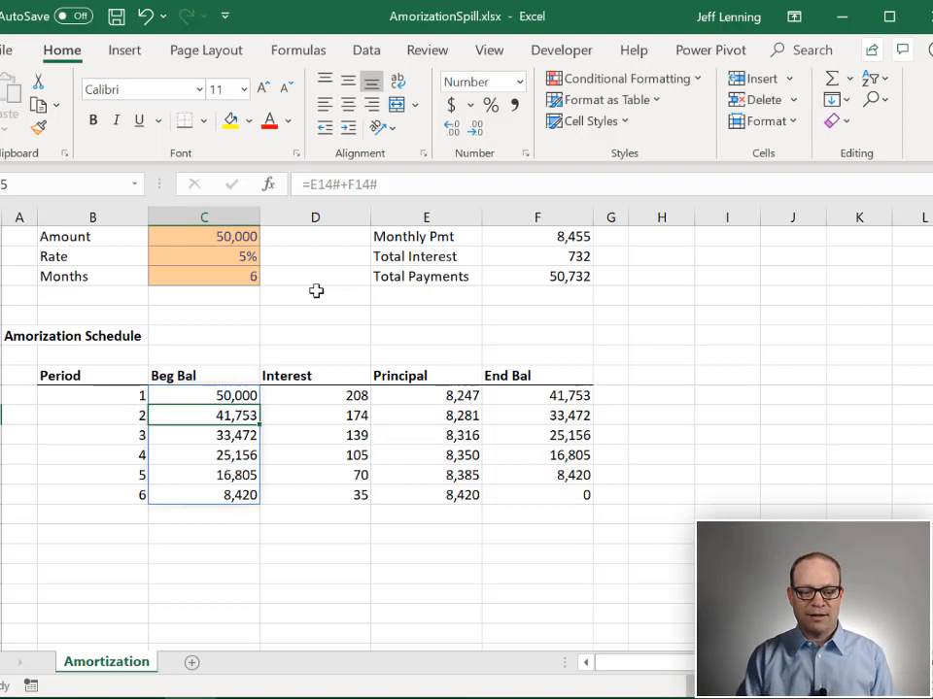
click(202, 276)
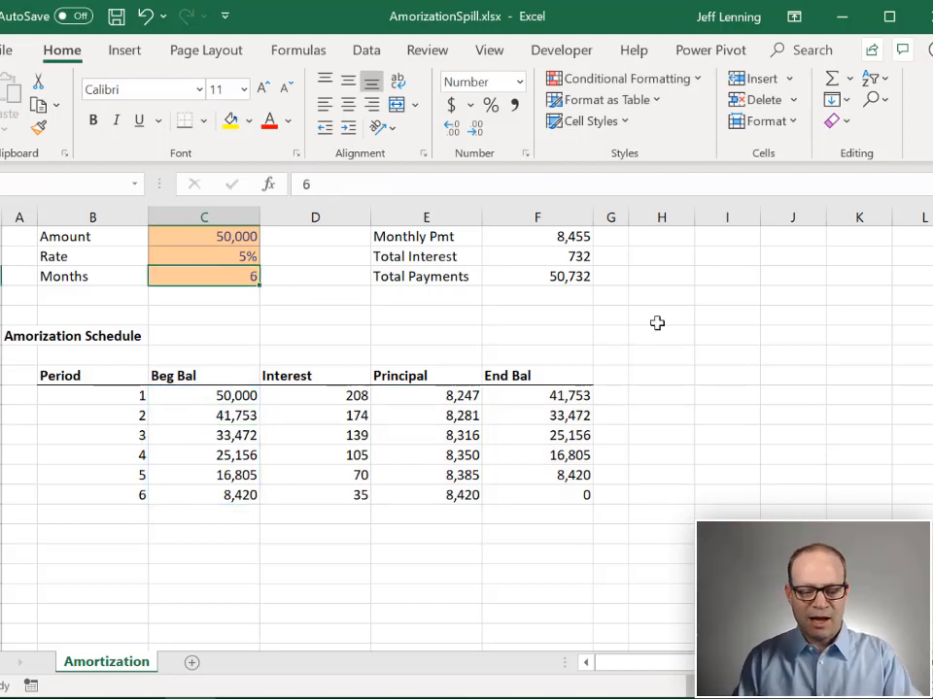
Step: Set Months to 3, 6, 12 then 360, resizing the schedule to 360 periods ending at zero
text(3)
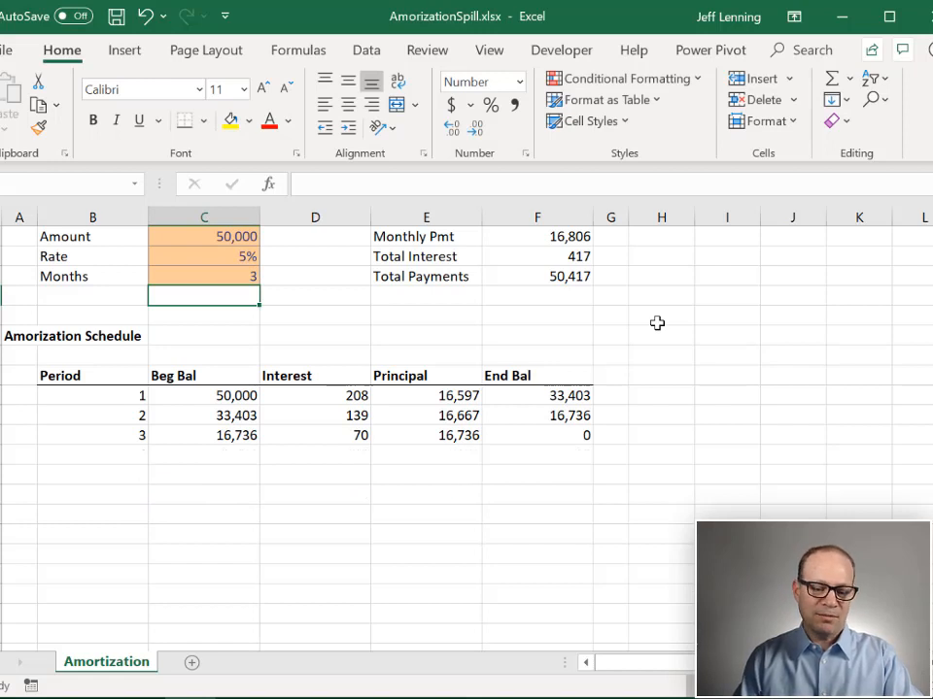
text(6)
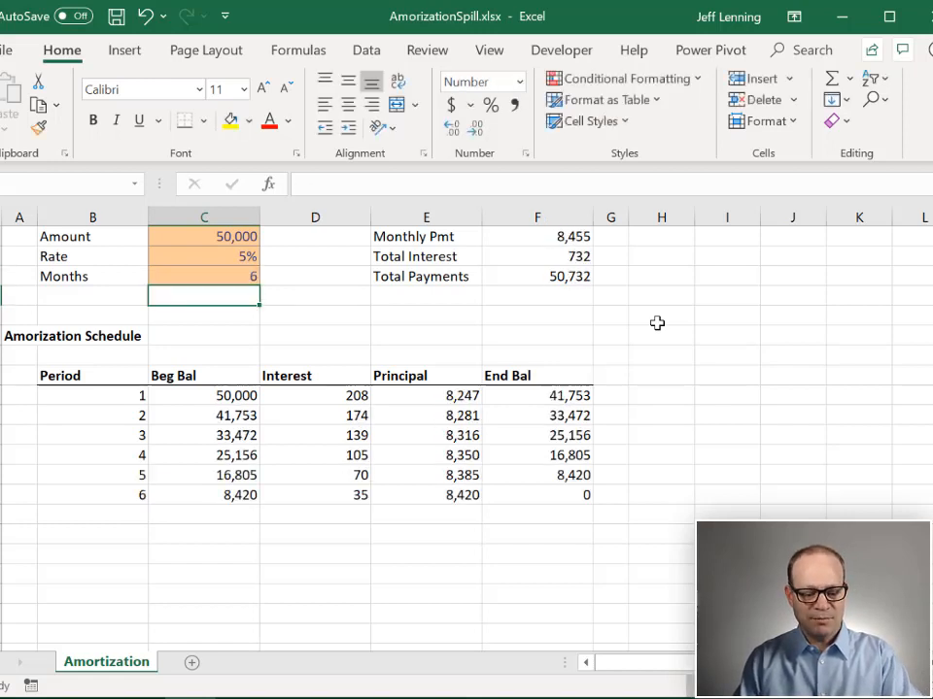
text(12)
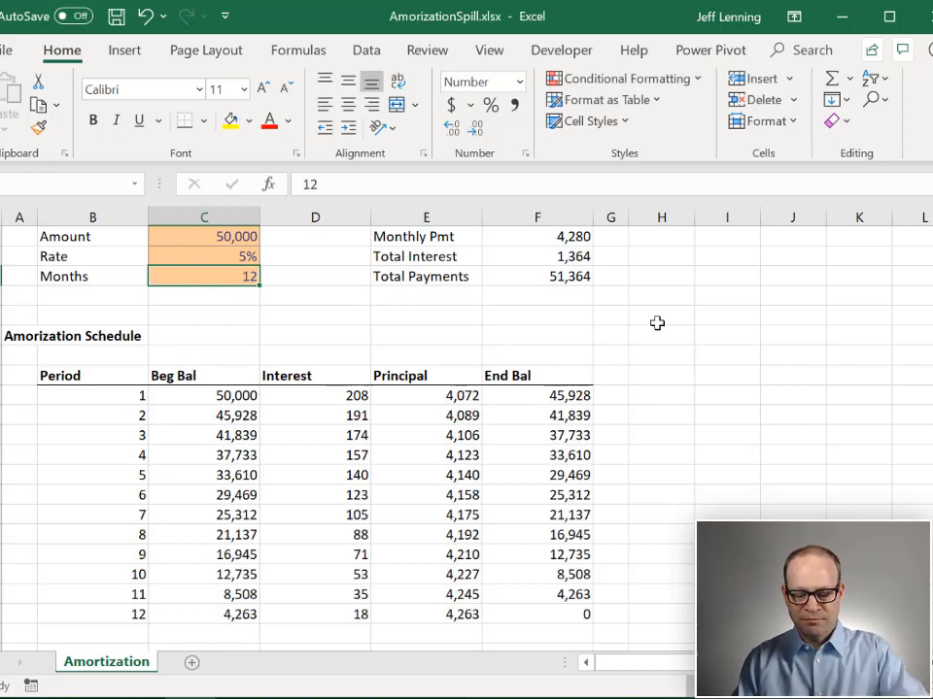
text(360)
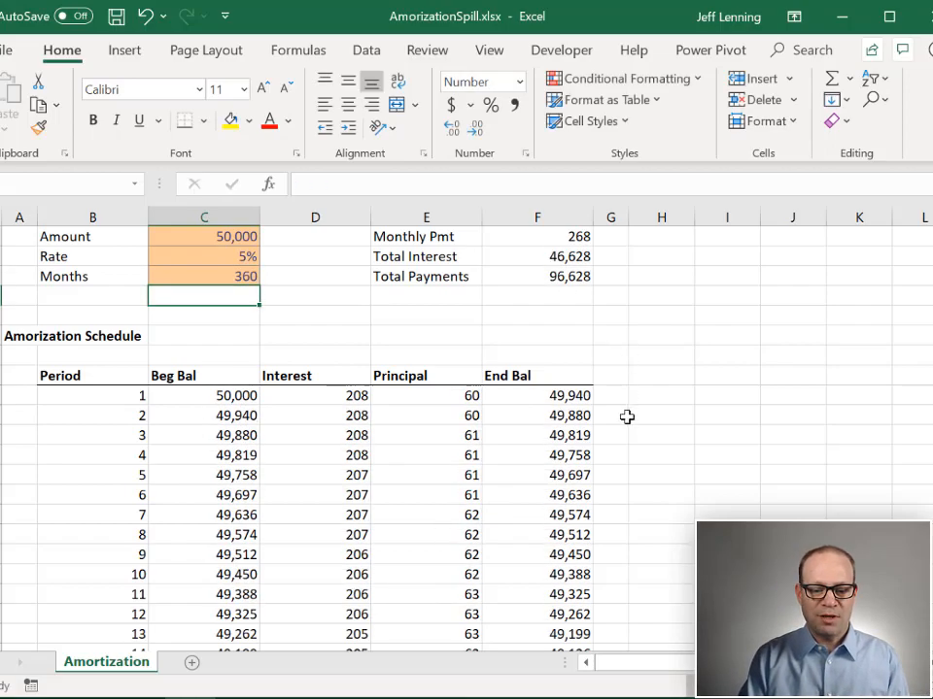
scroll(down, 3)
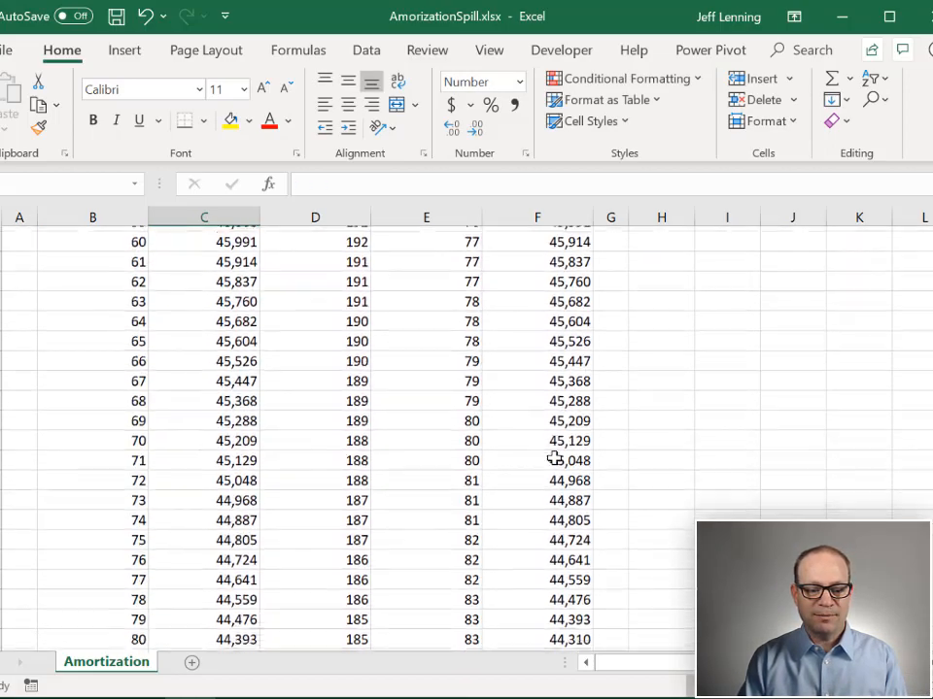
scroll(down, 3)
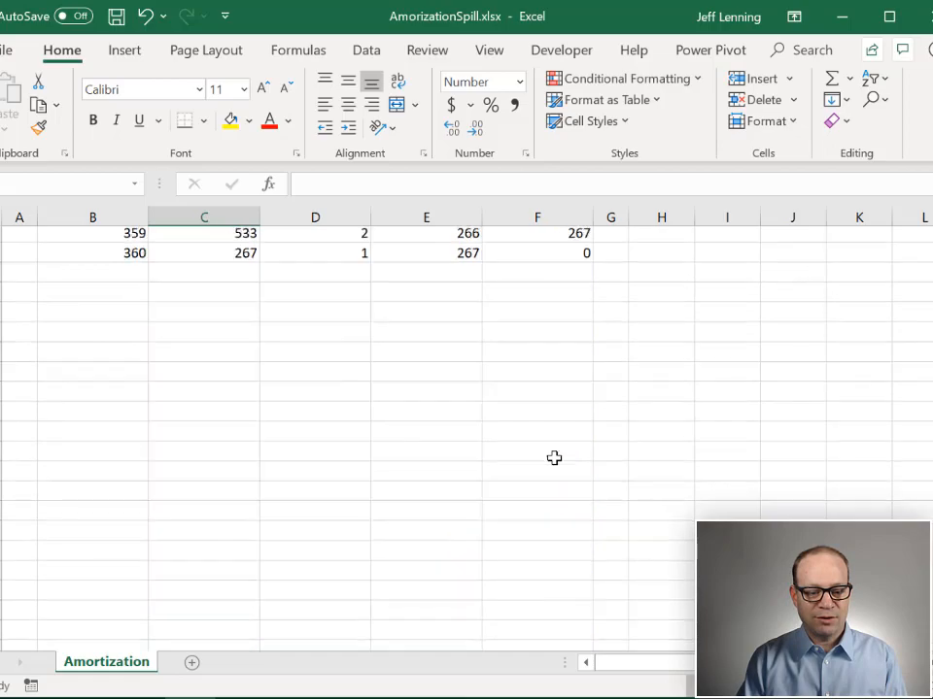